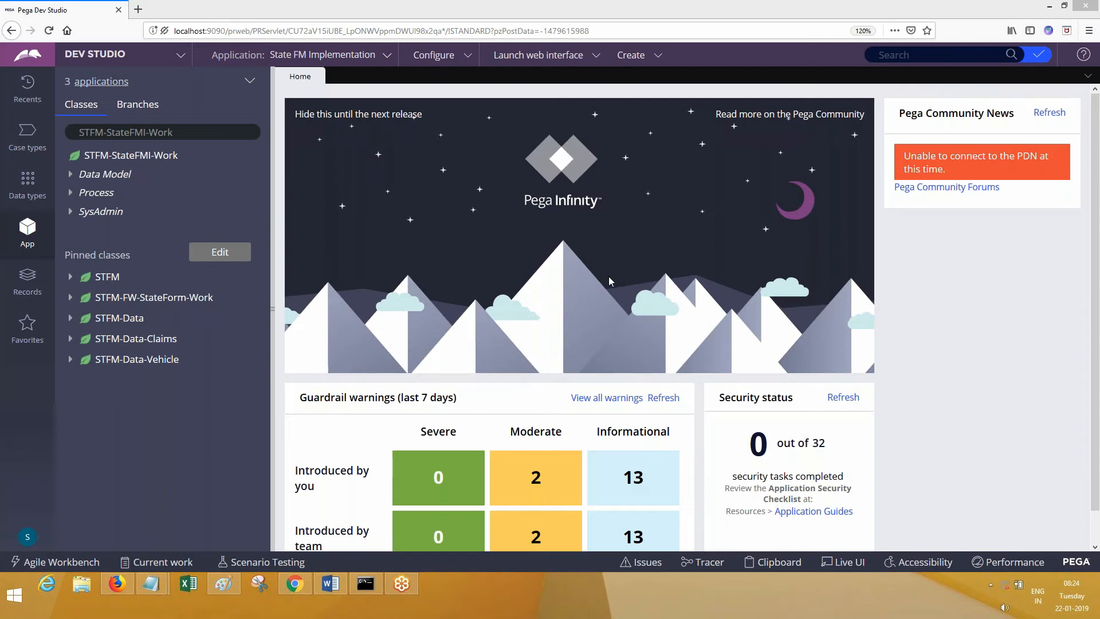
pyautogui.moveTo(129, 204)
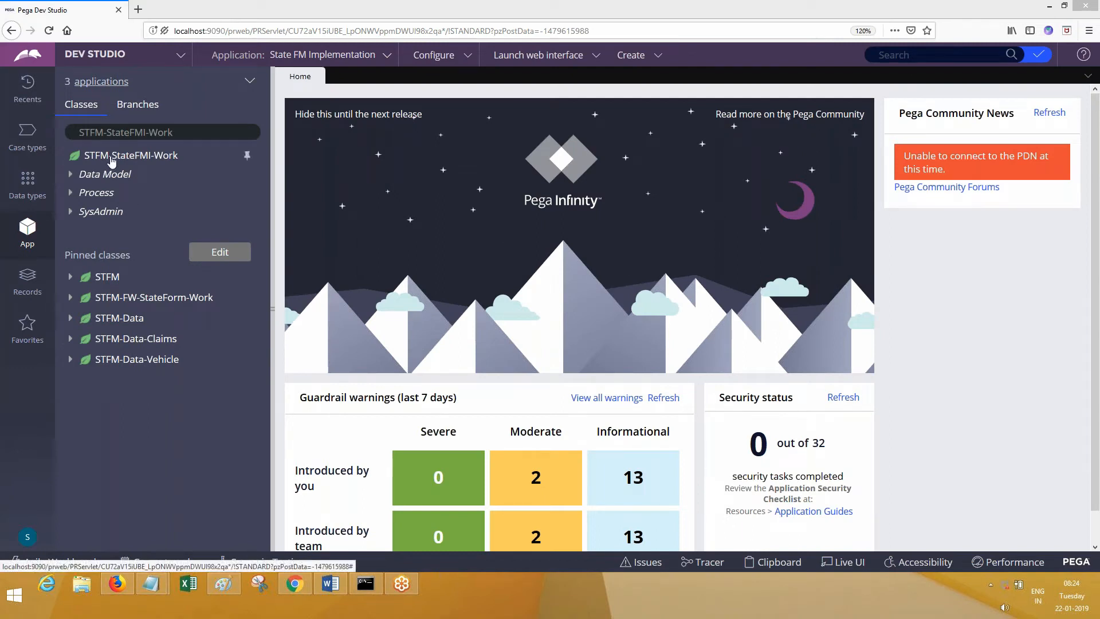
# Show the action menu for the STFM-StateFMI-Work class in the App Explorer
pyautogui.rightClick(130, 154)
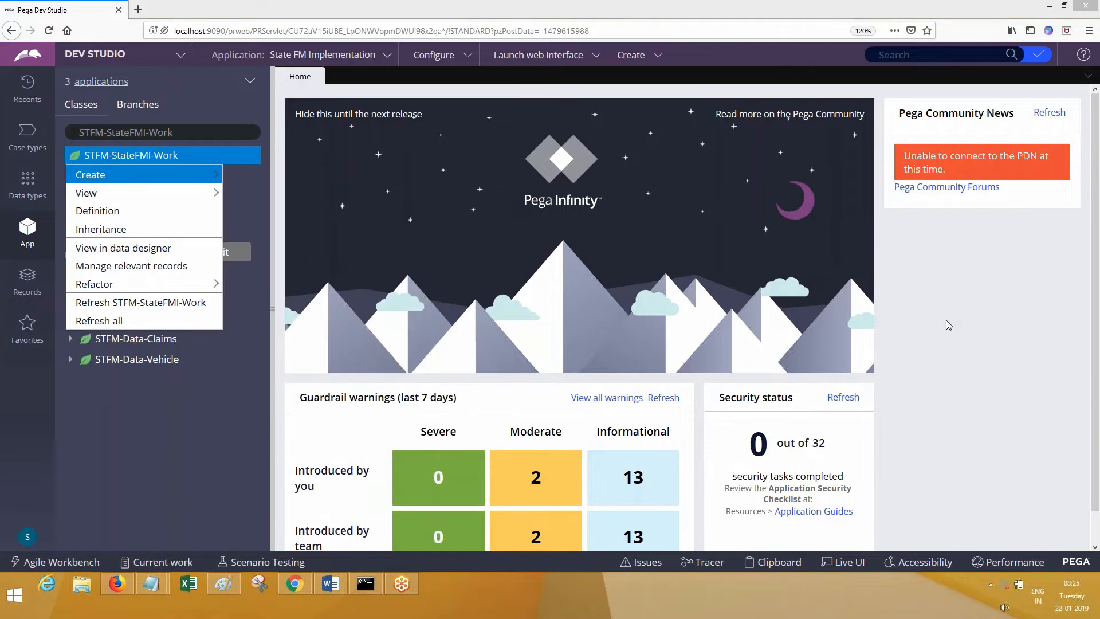
pyautogui.moveTo(1085, 33)
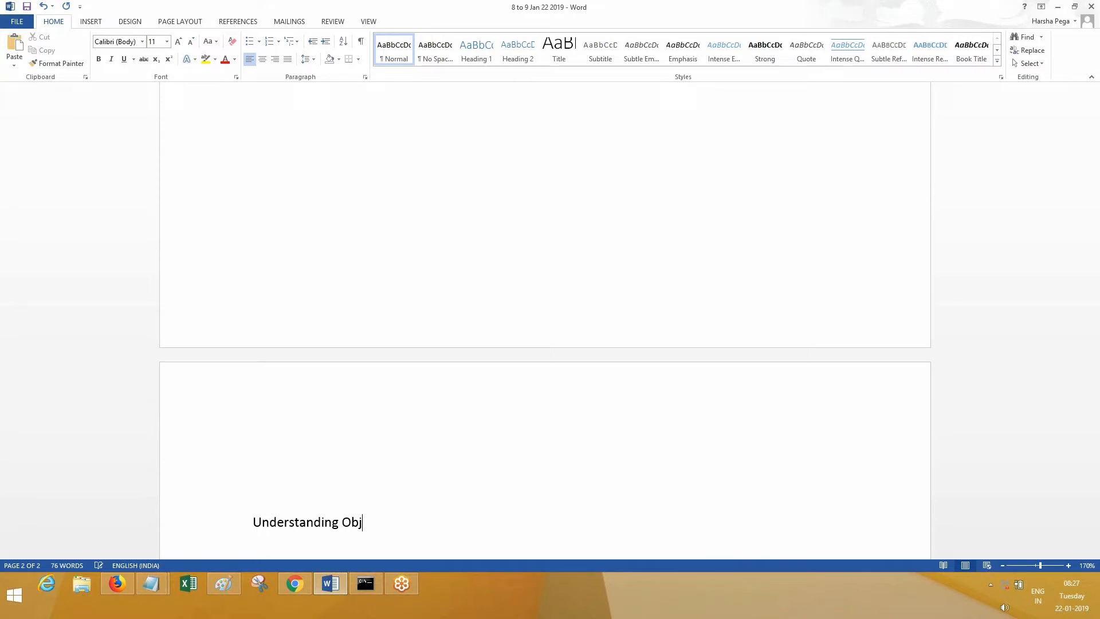
# Finish the heading 'Understanding Obj-Open' and style it as the document Title
pyautogui.write('-Open')
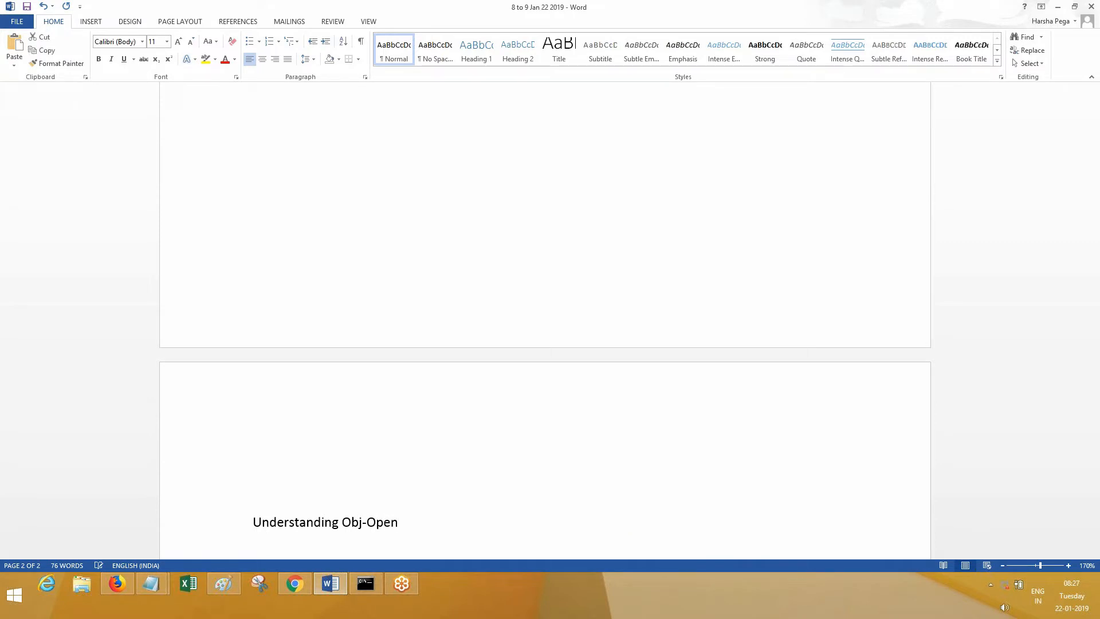
pyautogui.click(558, 49)
pyautogui.write('This method')
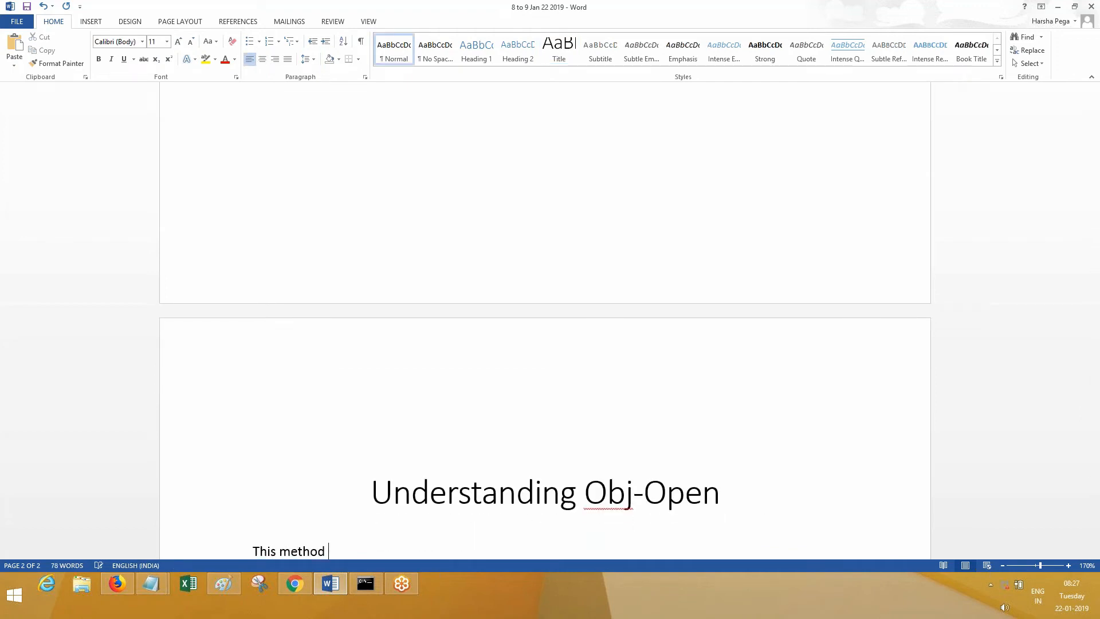
# Write that Obj-Open is used to fetch a single instance using Class Key, then move to the Paint flow drawing
pyautogui.write('is used to g')
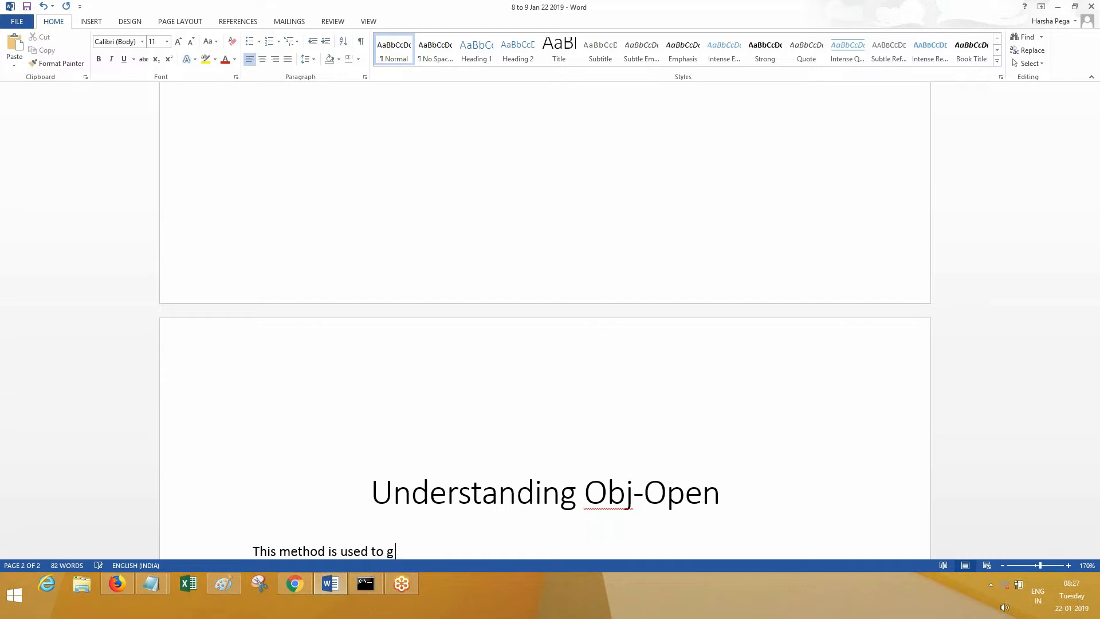
pyautogui.write('etch single instance')
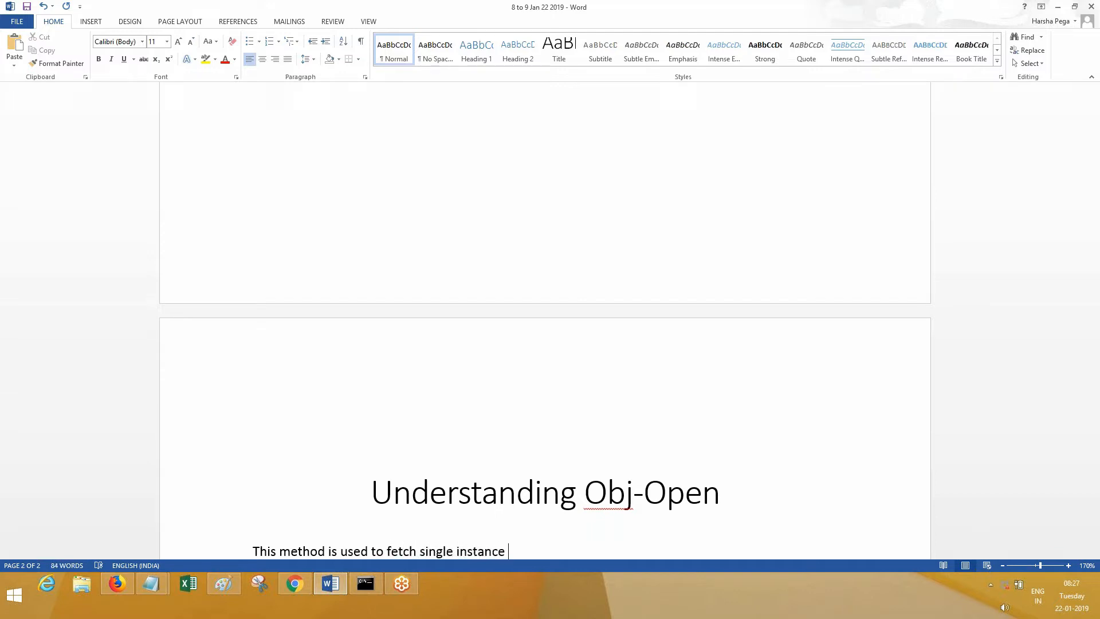
pyautogui.write('using class')
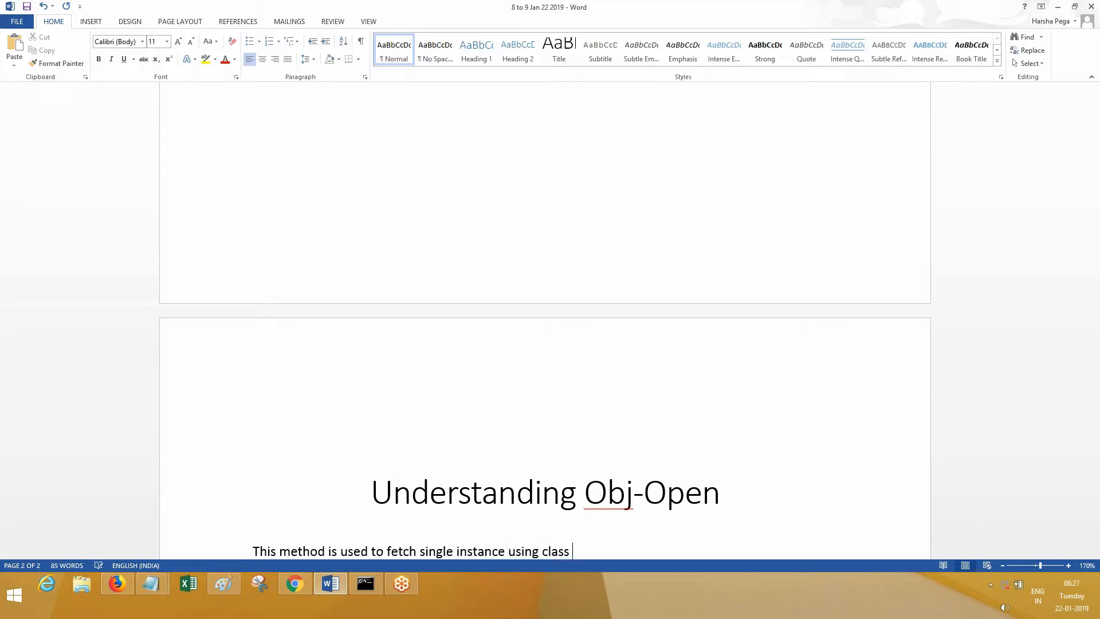
pyautogui.write('Clas')
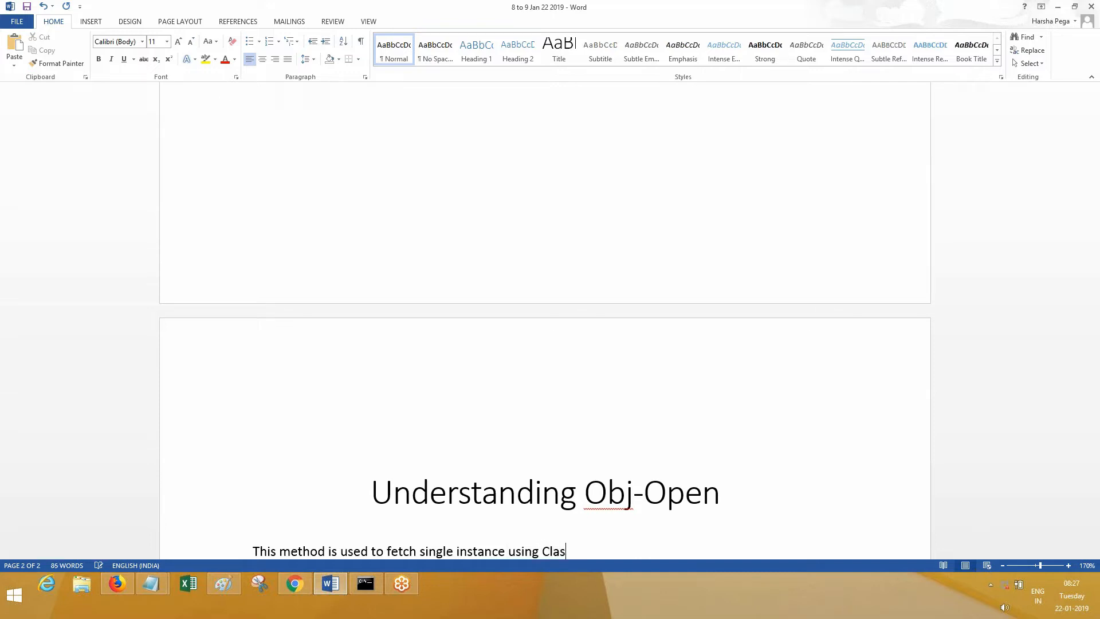
pyautogui.write('s Key.')
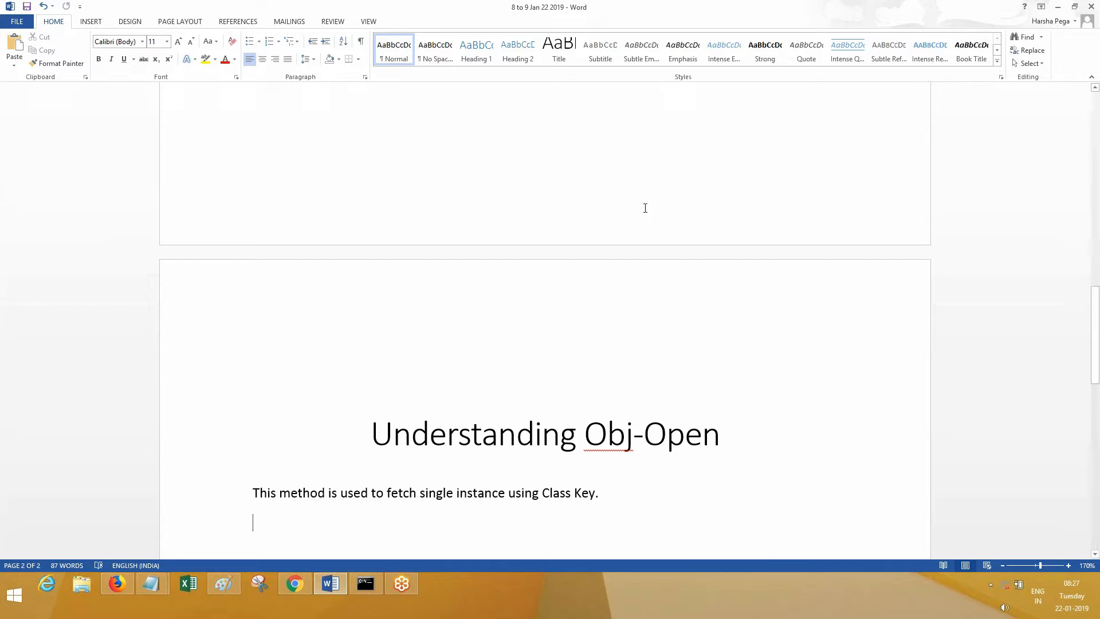
pyautogui.moveTo(89, 21)
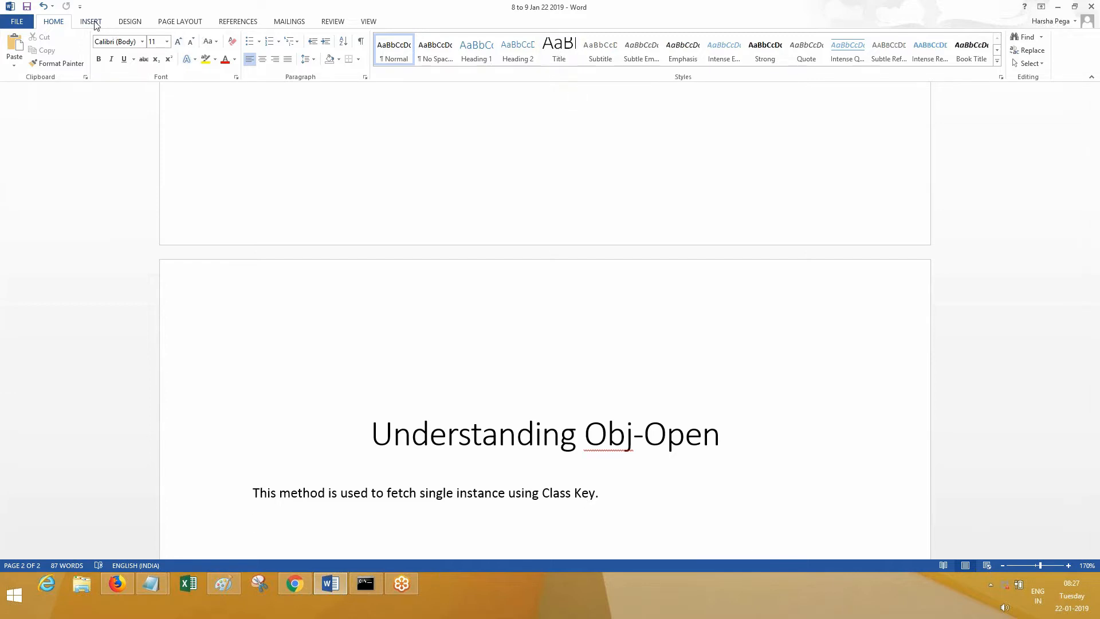
pyautogui.click(89, 21)
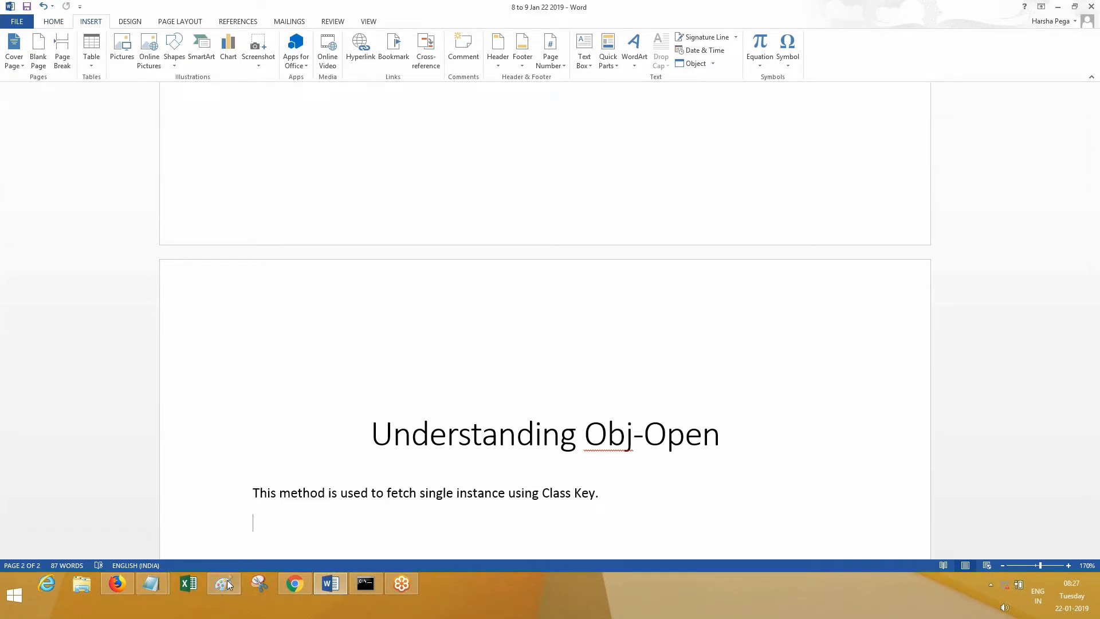
pyautogui.click(223, 583)
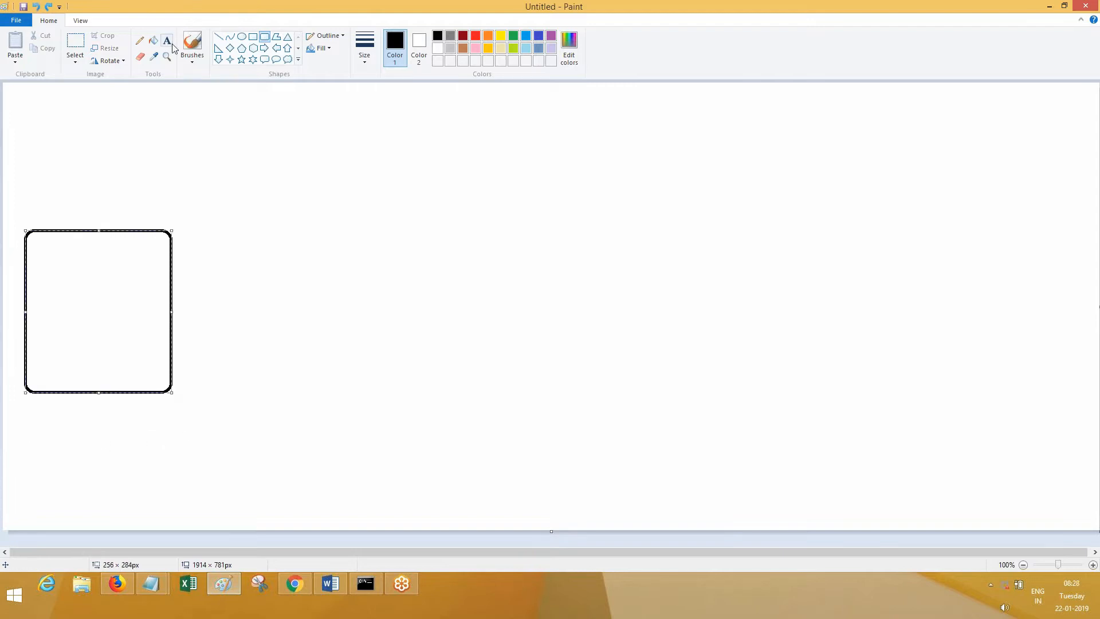
# Label the rounded box PRPC and write Activity and Obj-Open inside it
pyautogui.write('PRPC')
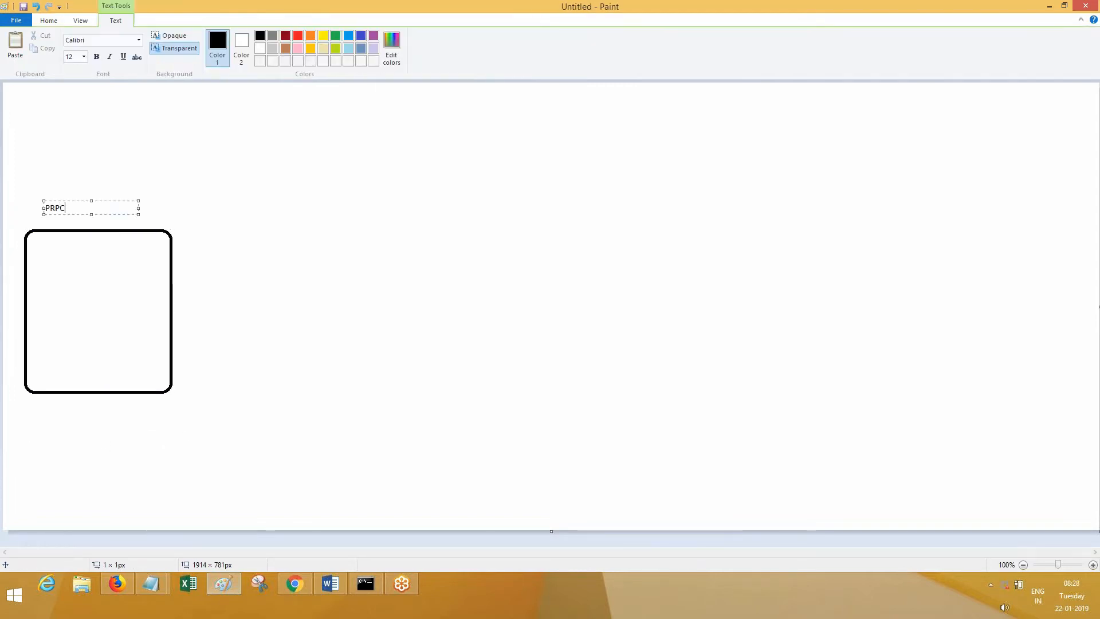
pyautogui.click(99, 255)
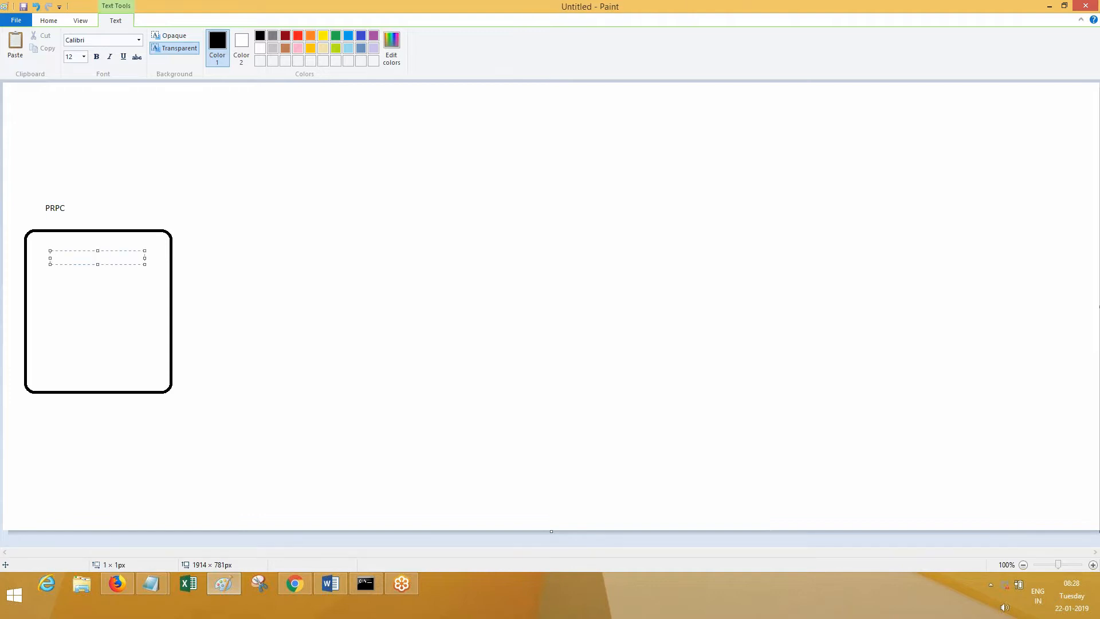
pyautogui.write('Activity')
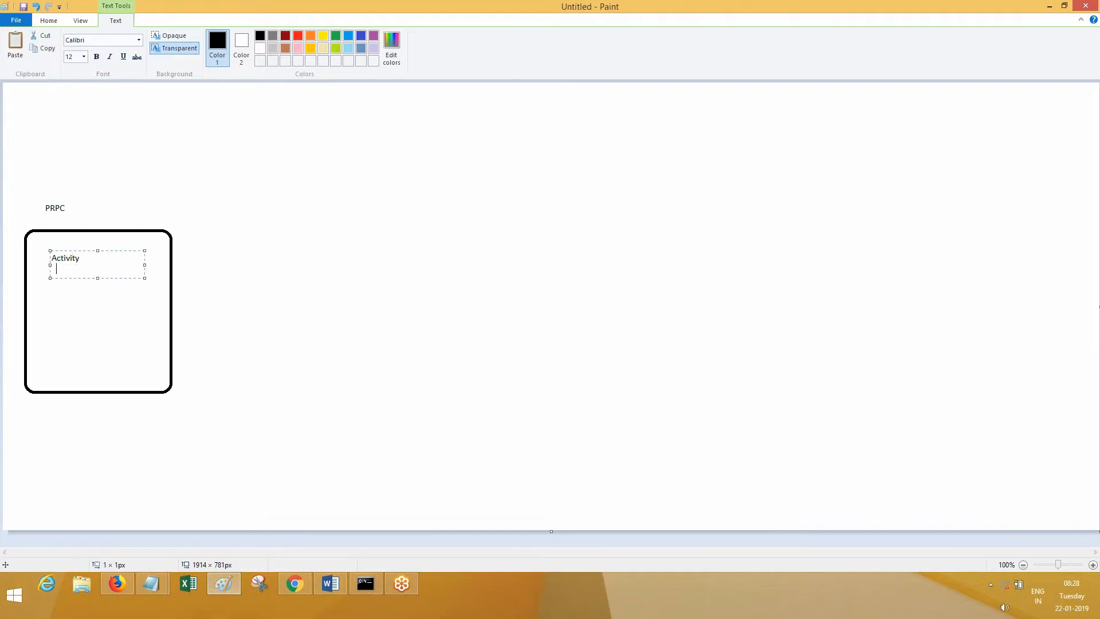
pyautogui.write('Obj-Ope')
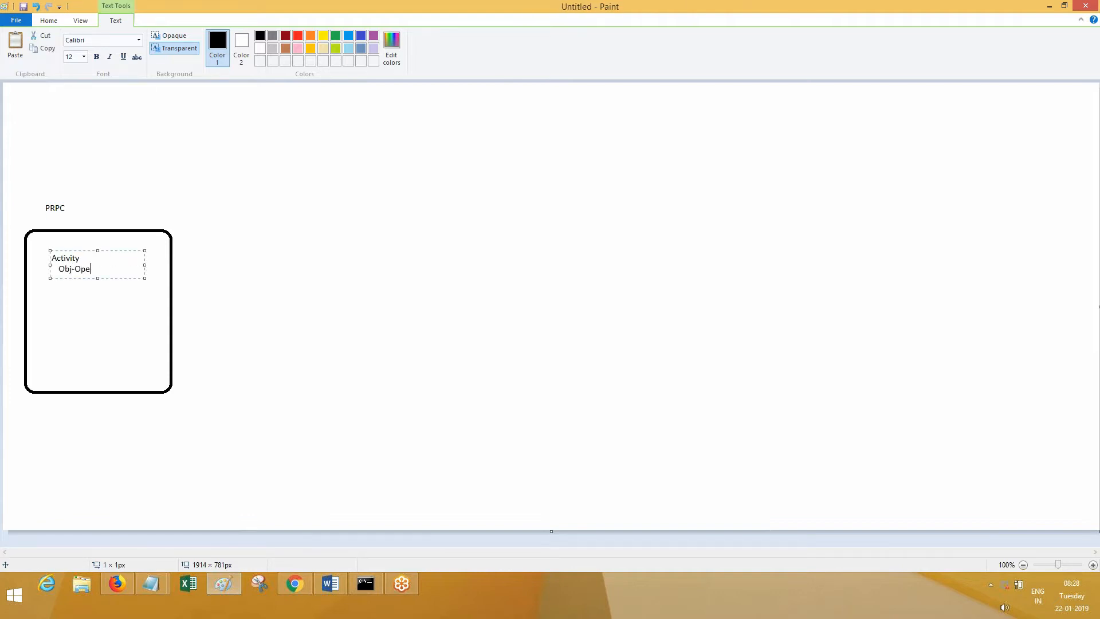
pyautogui.write('n')
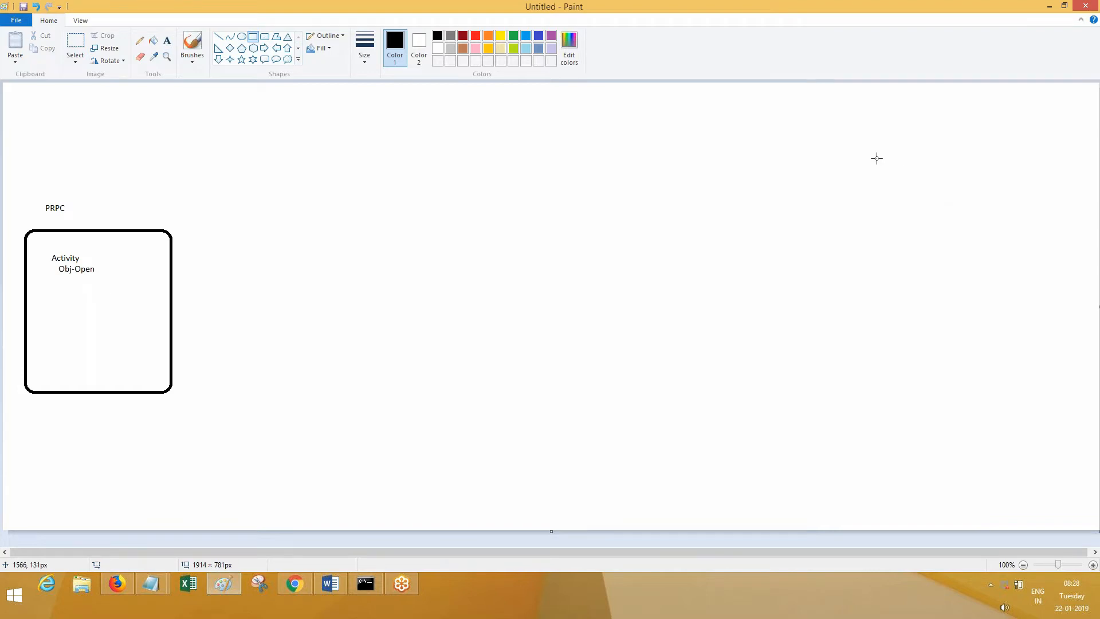
# Draw a Work Table rectangle on the right with a column divider and header row line
pyautogui.moveTo(854, 135); pyautogui.dragTo(1070, 470)
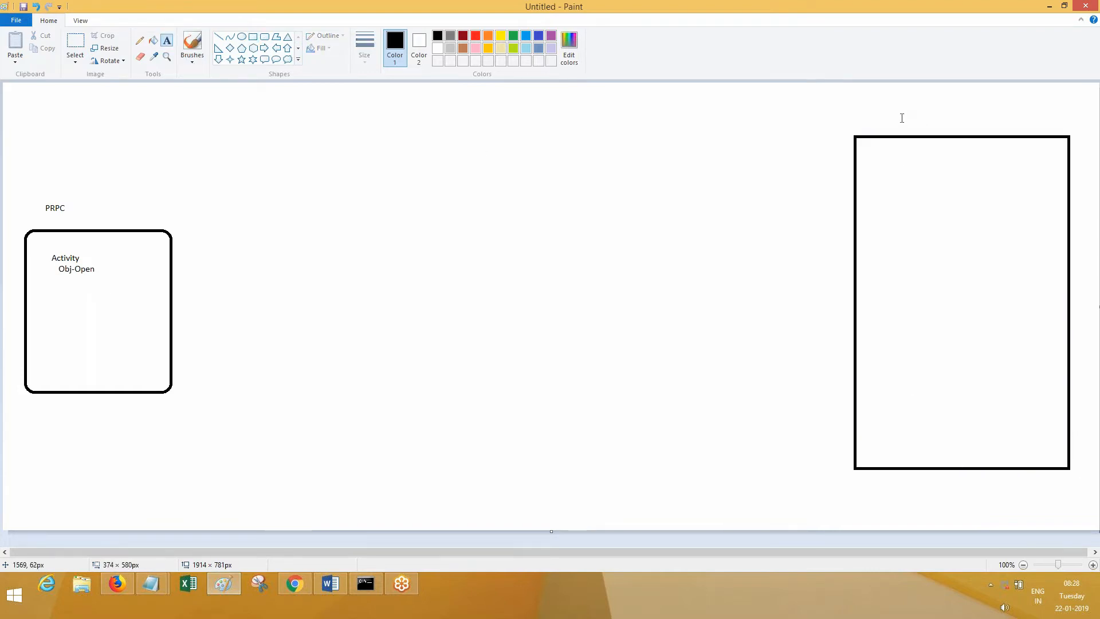
pyautogui.write('TAble')
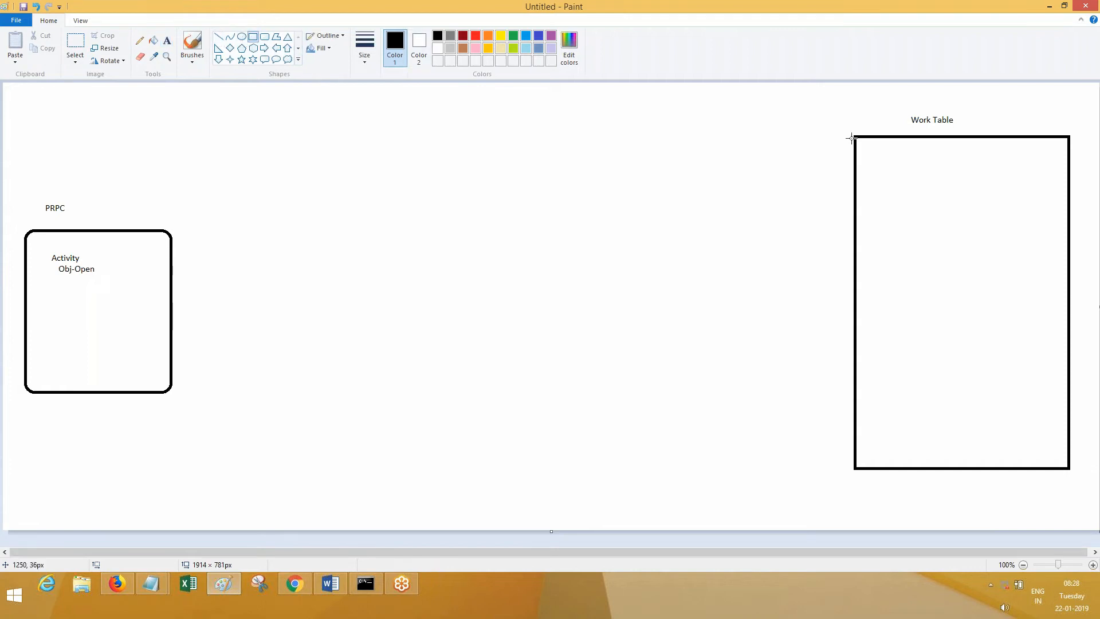
pyautogui.moveTo(854, 138); pyautogui.dragTo(899, 349)
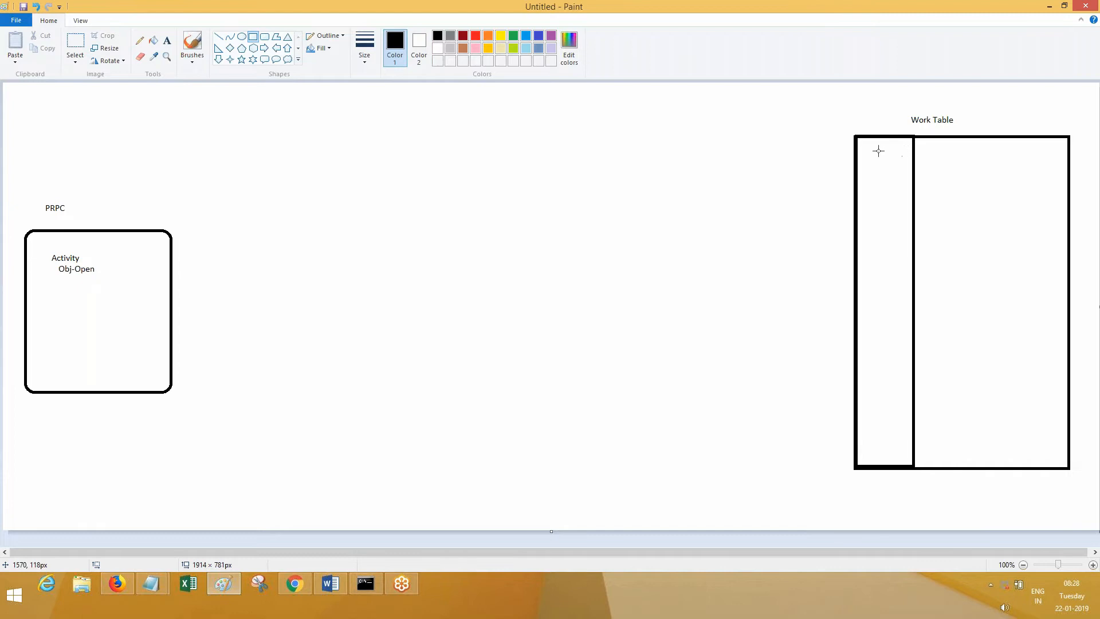
pyautogui.moveTo(879, 151); pyautogui.dragTo(1065, 170)
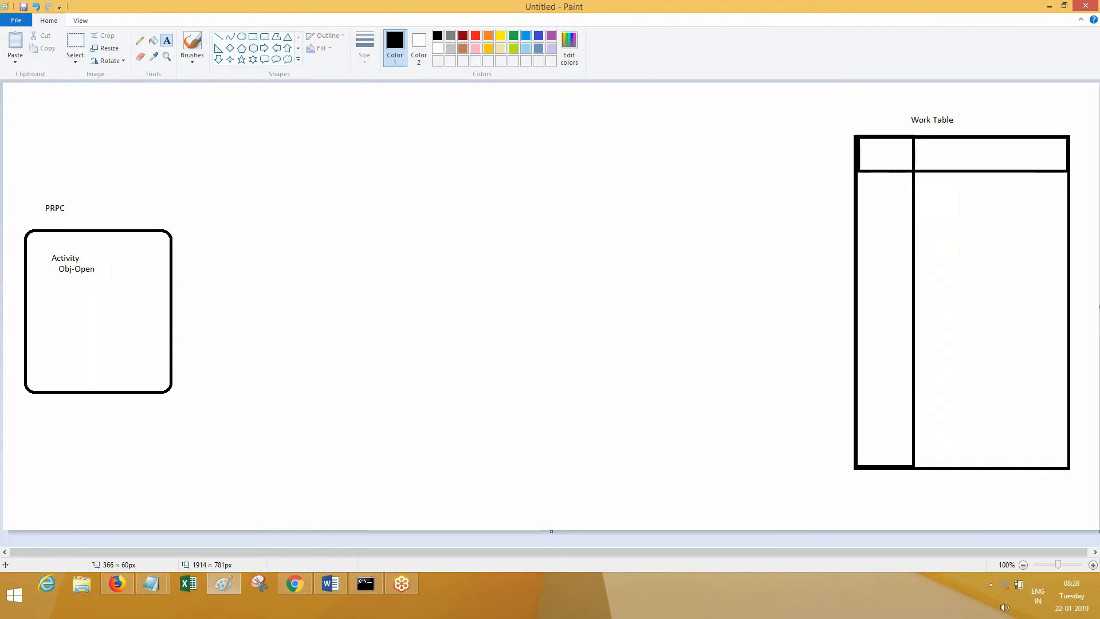
# Head the columns ID and pzPVStream and fill the first row with 123 and Data
pyautogui.write('ID')
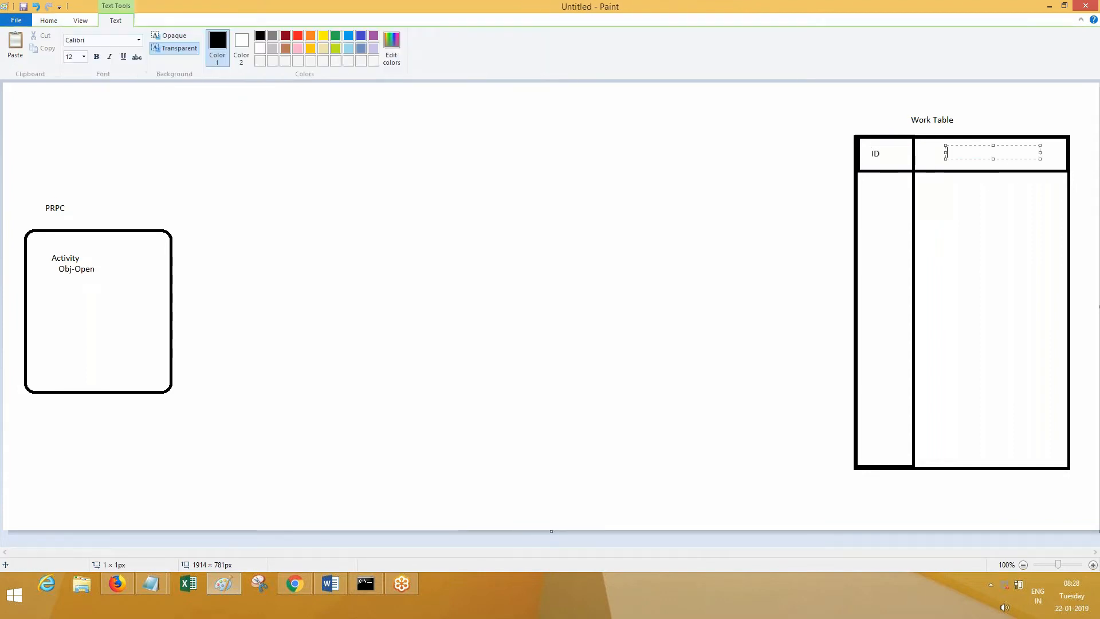
pyautogui.write('opzPV')
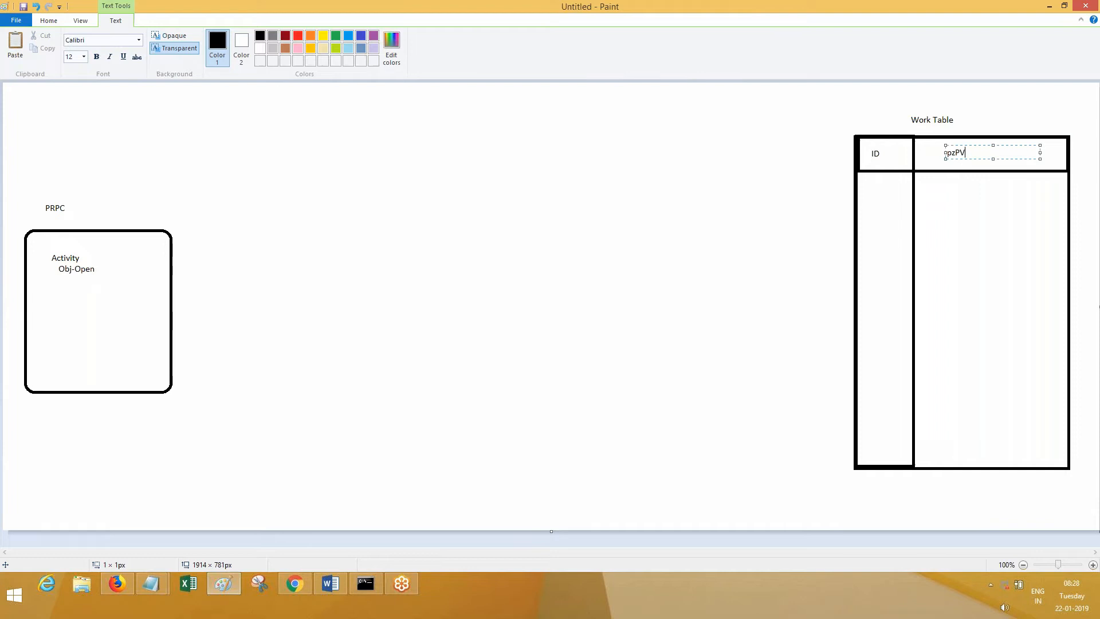
pyautogui.write('Stream')
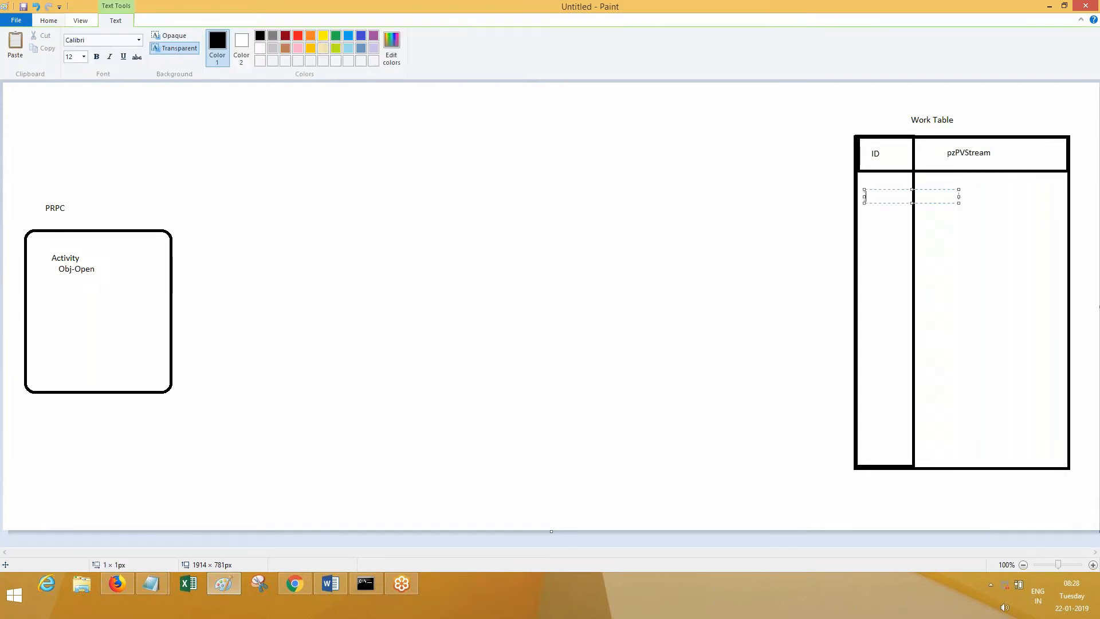
pyautogui.write('123')
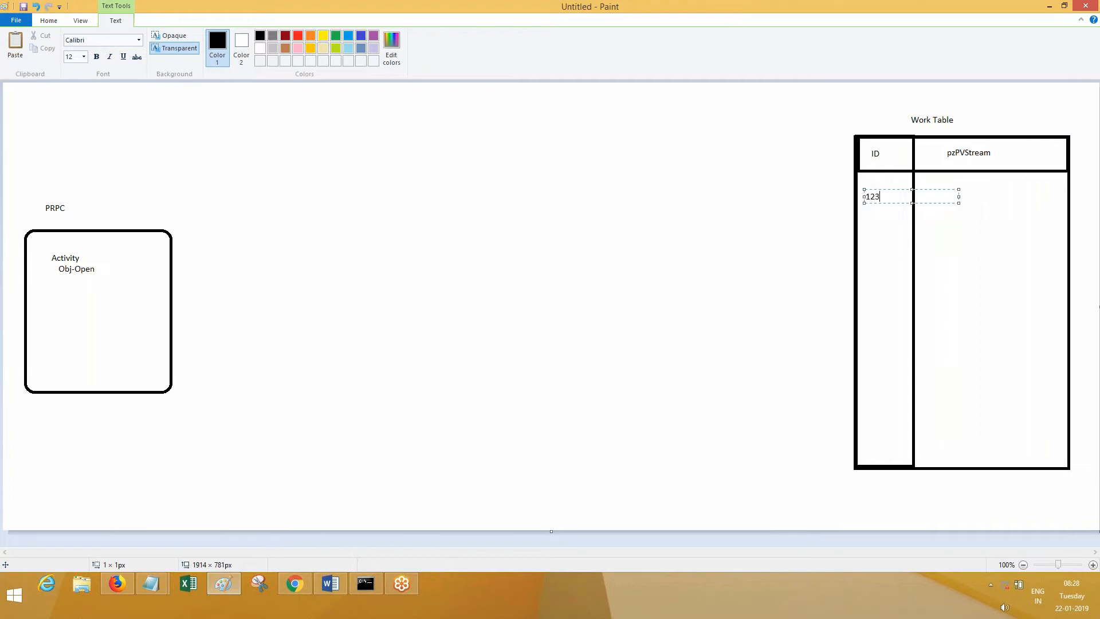
pyautogui.click(987, 188)
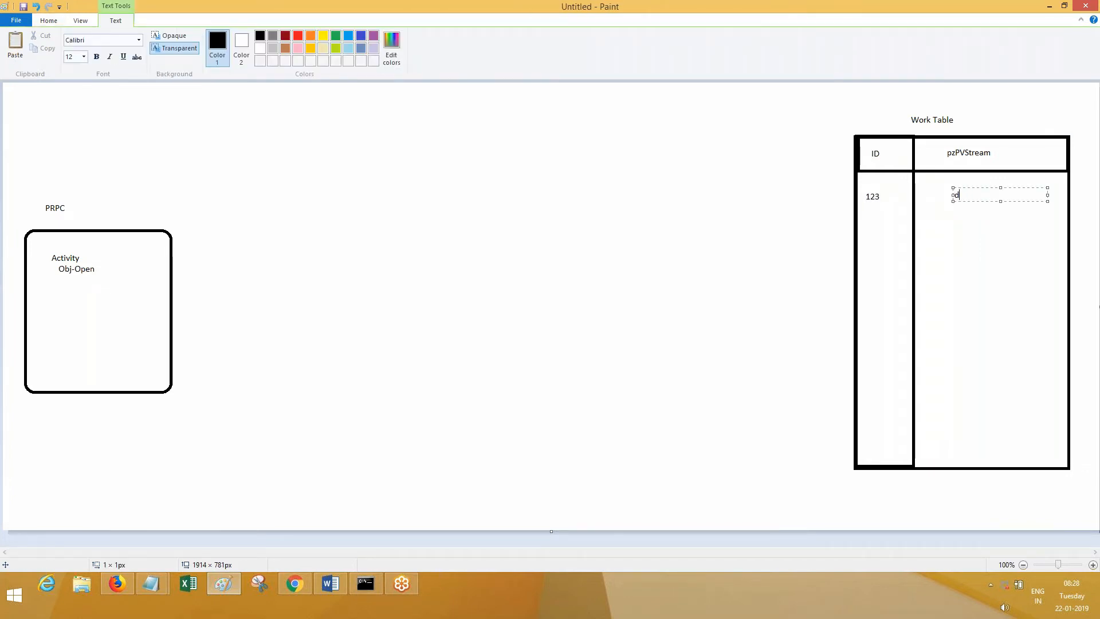
pyautogui.write('Data')
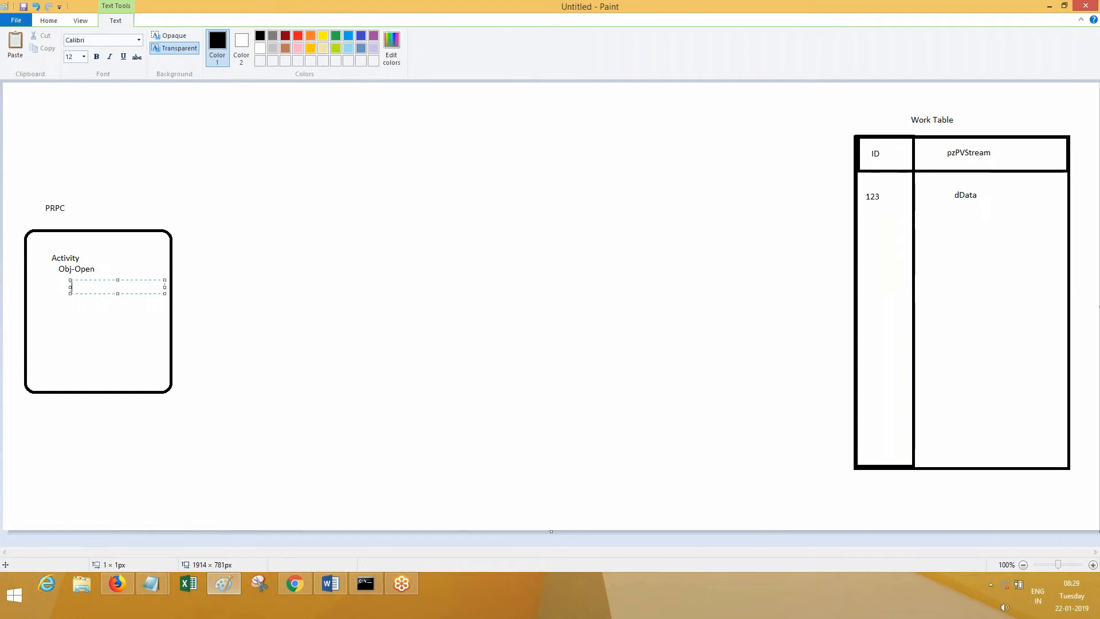
# Write Open-class x-y-z under Obj-Open and label the Work Table X-Y-Z
pyautogui.write('Open')
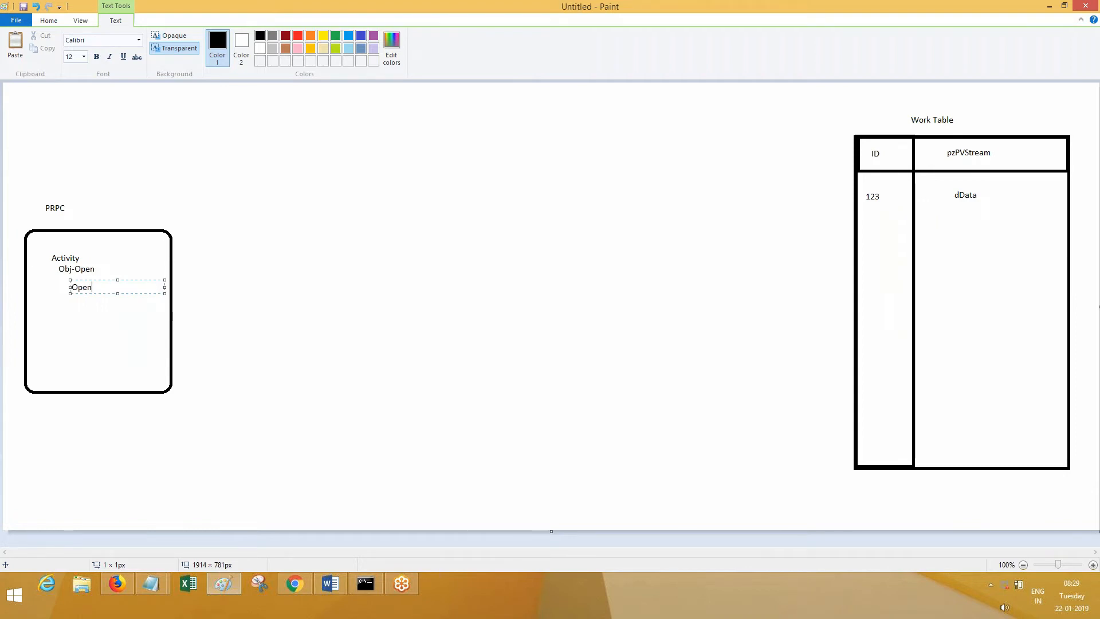
pyautogui.write('-class')
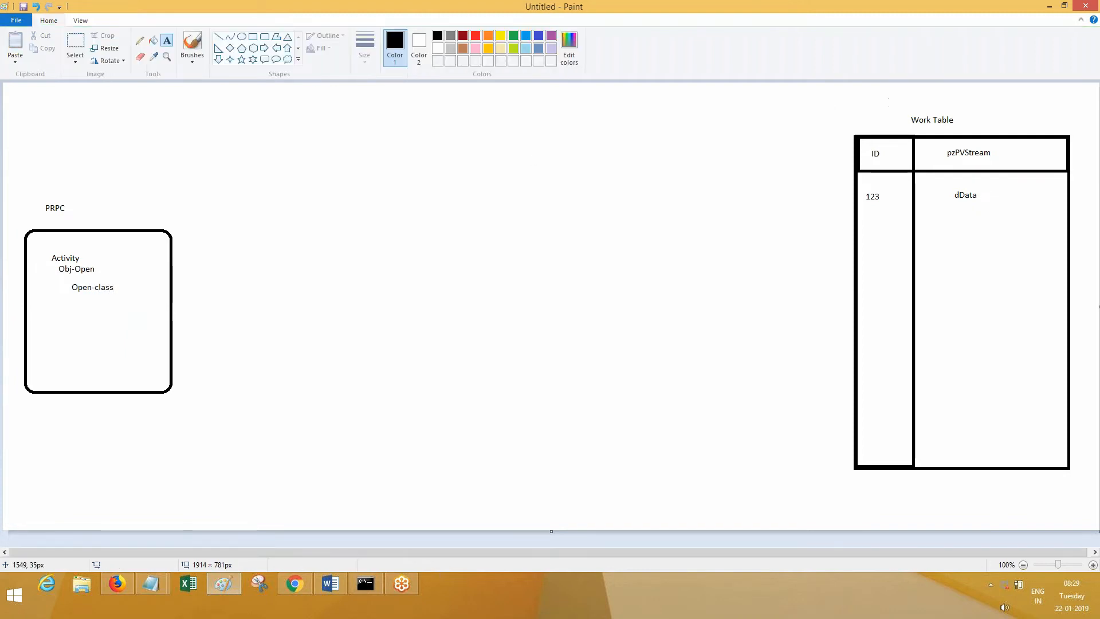
pyautogui.write('X-Y-Z')
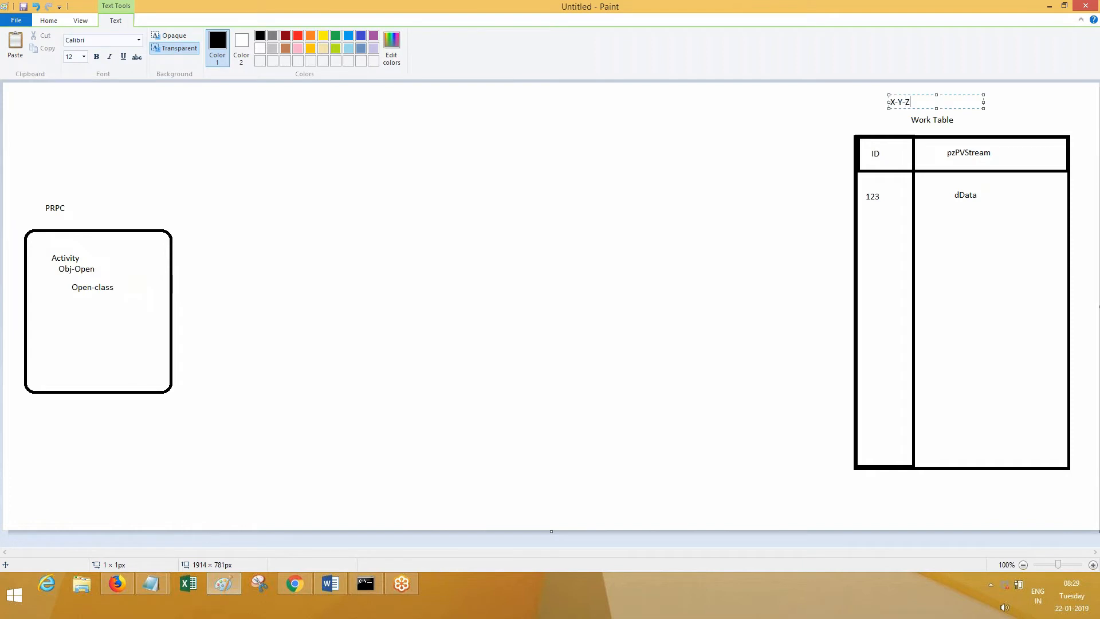
pyautogui.moveTo(118, 286)
pyautogui.write('x')
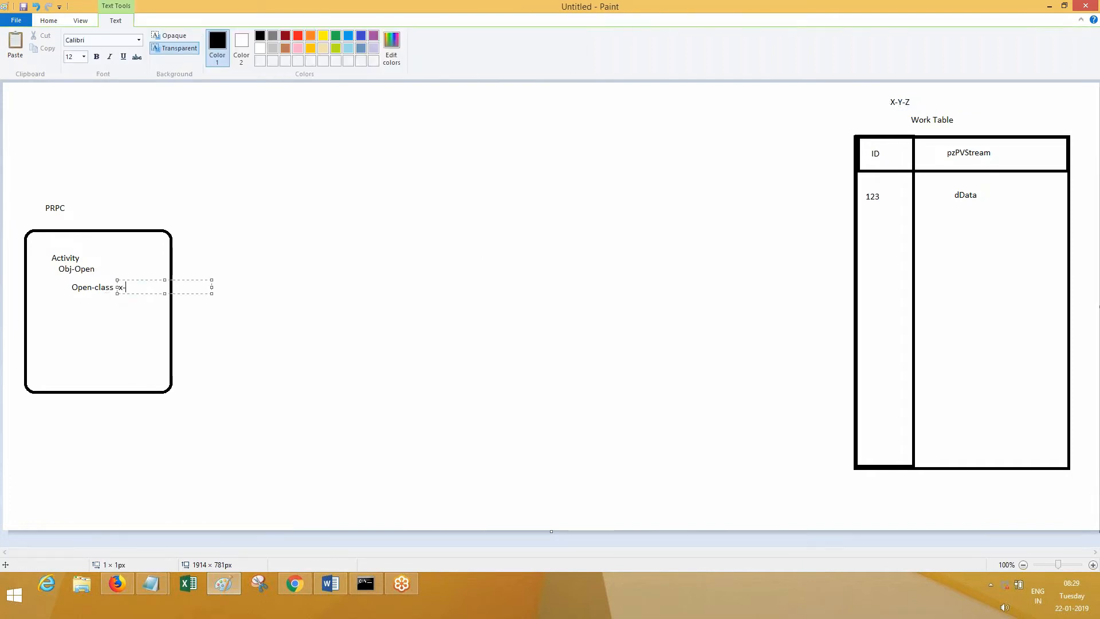
pyautogui.write('y-z')
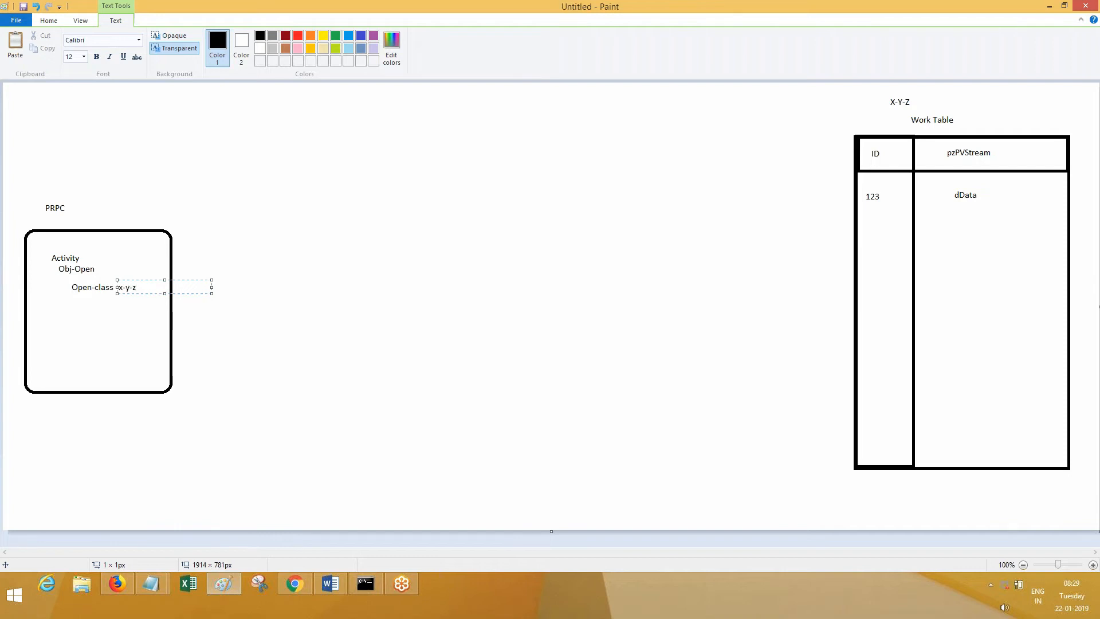
pyautogui.click(98, 310)
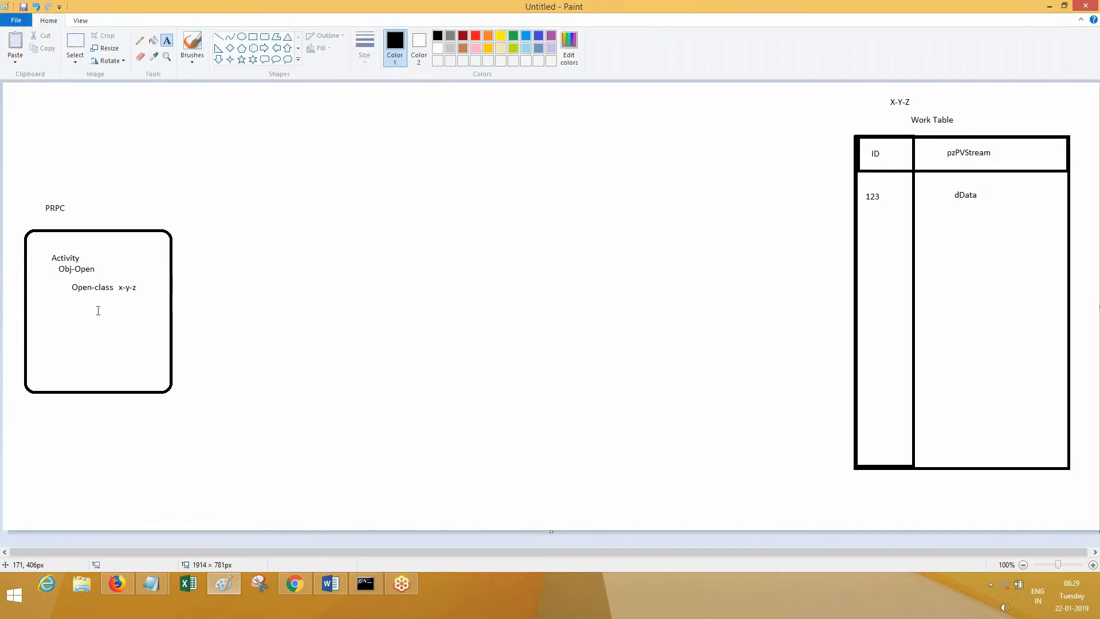
# Add Key = 123 below Open-class and draw a curve from the activity box to the table
pyautogui.click(98, 304)
pyautogui.write('C')
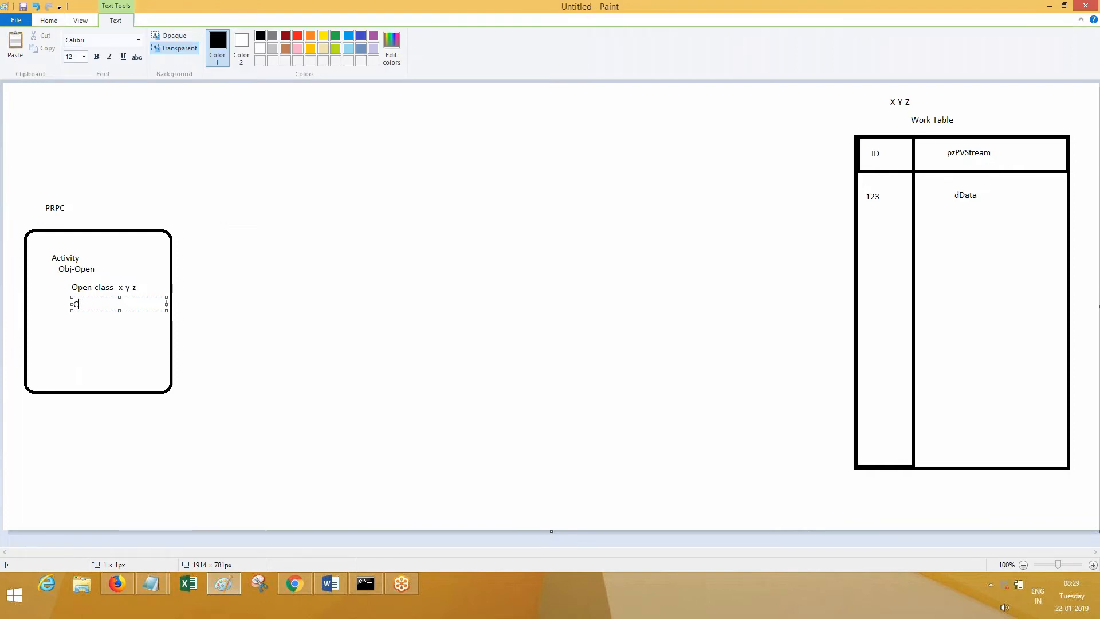
pyautogui.write('Key')
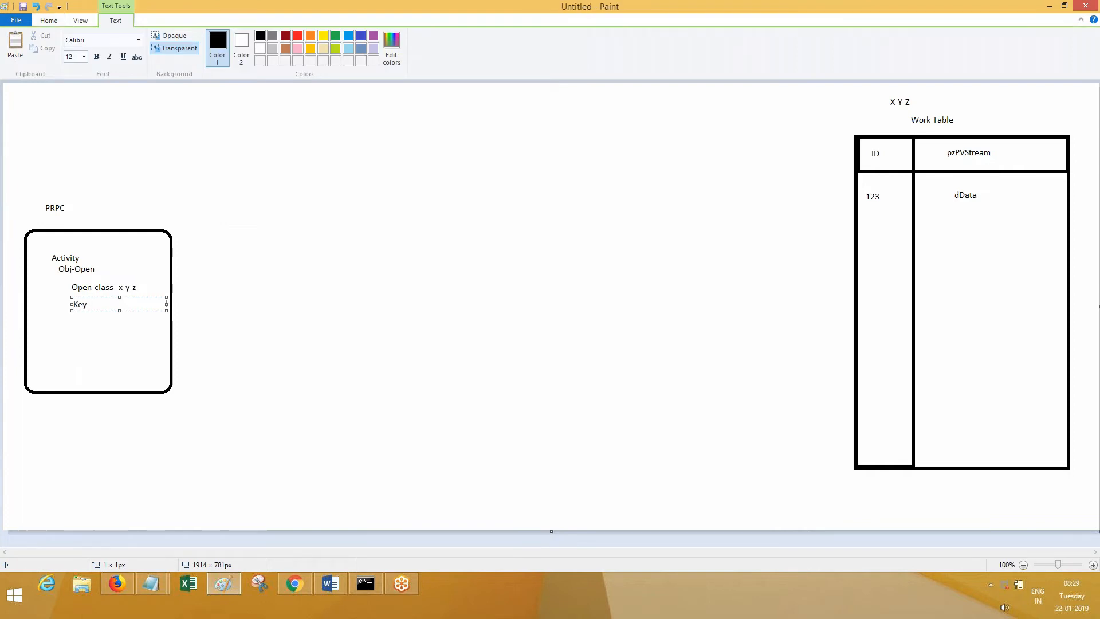
pyautogui.write('= 123')
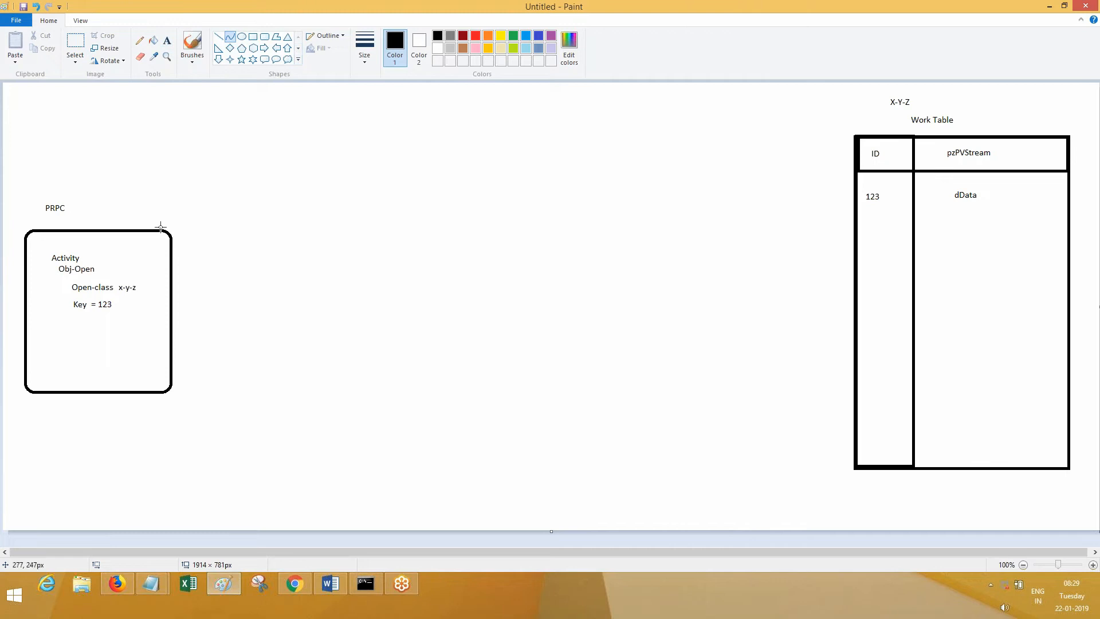
pyautogui.moveTo(168, 230); pyautogui.dragTo(853, 191)
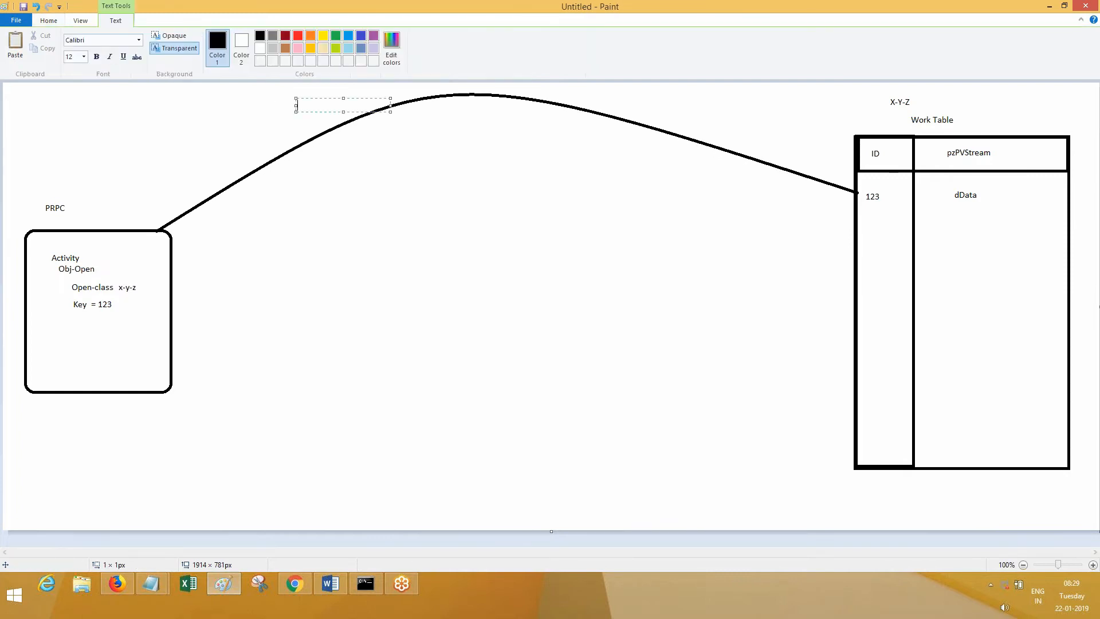
# Label the connecting curve Obj-Open above it
pyautogui.write('Obj-Open')
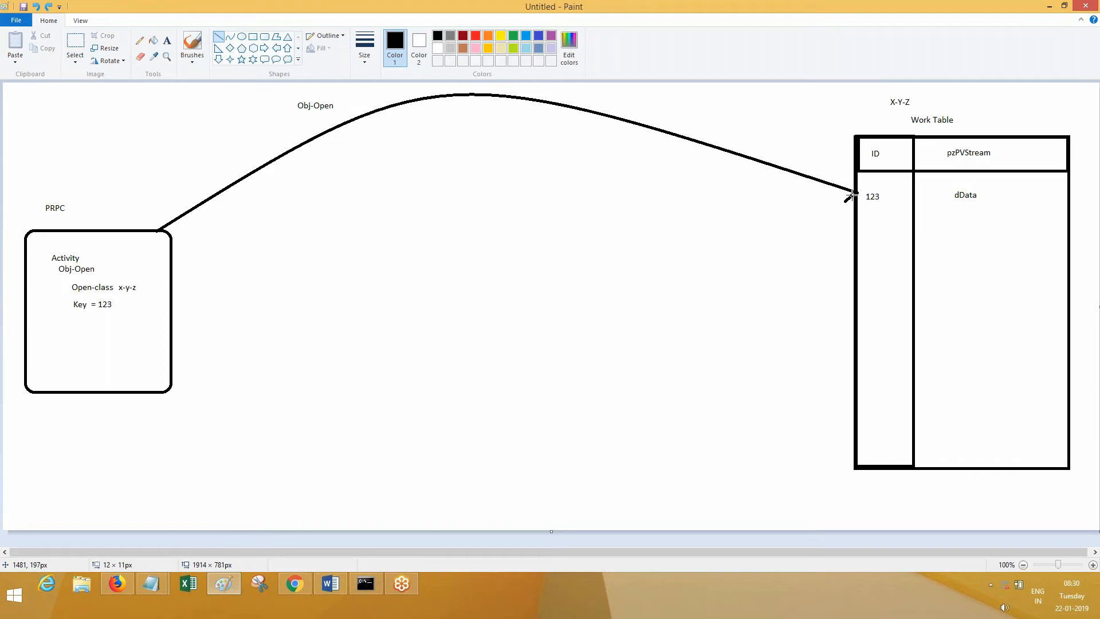
pyautogui.moveTo(845, 181)
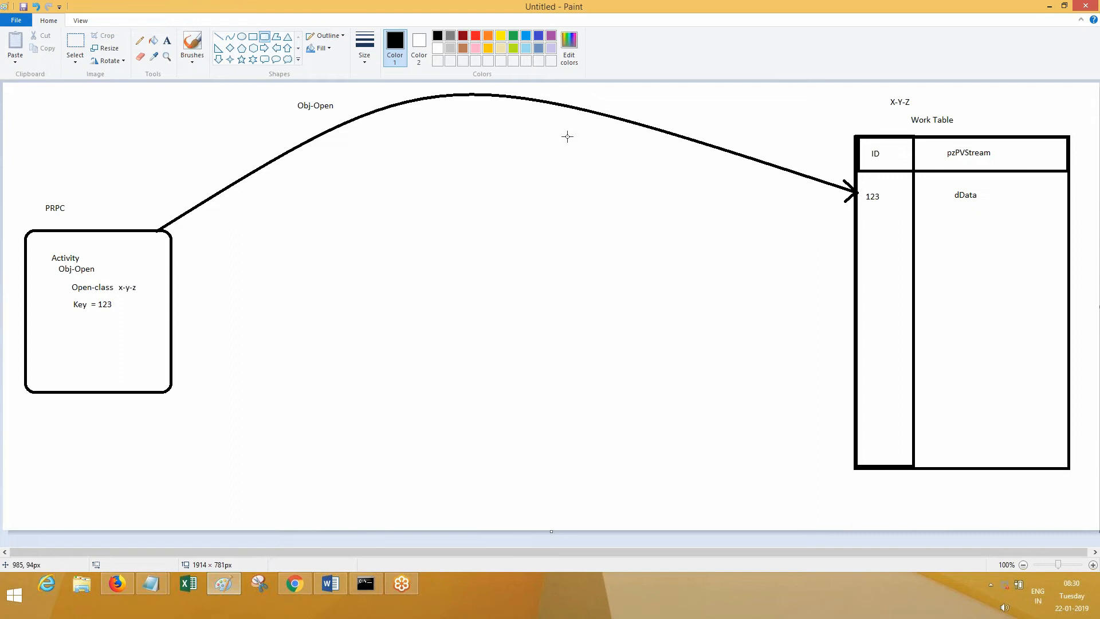
pyautogui.moveTo(390, 119)
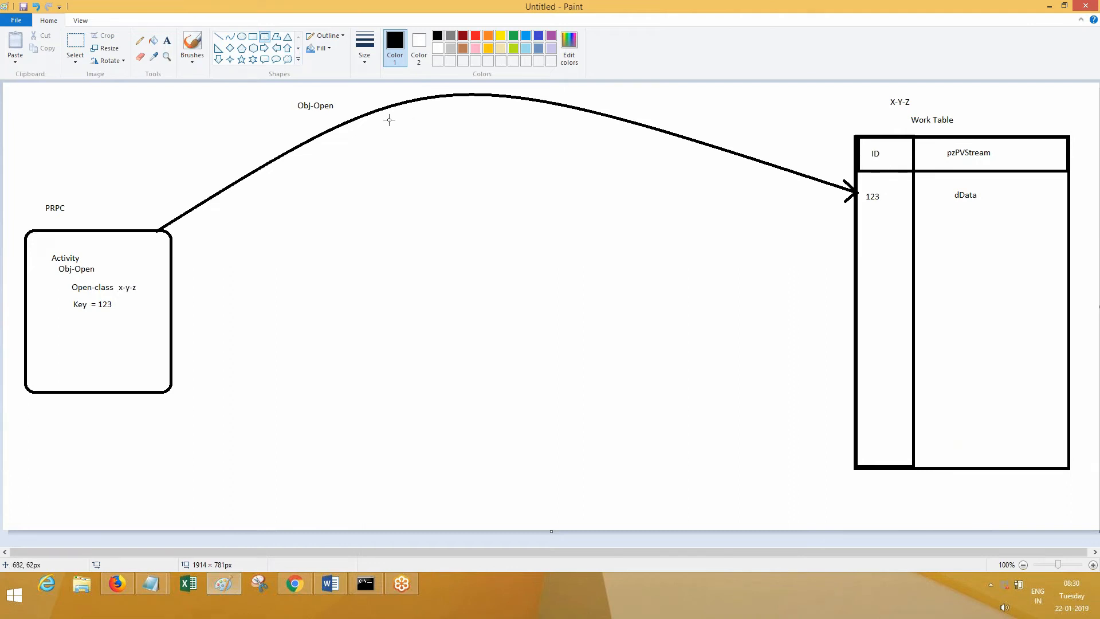
# Draw a tall rounded Clipboard box between the activity box and the Work Table
pyautogui.moveTo(390, 130); pyautogui.dragTo(422, 439)
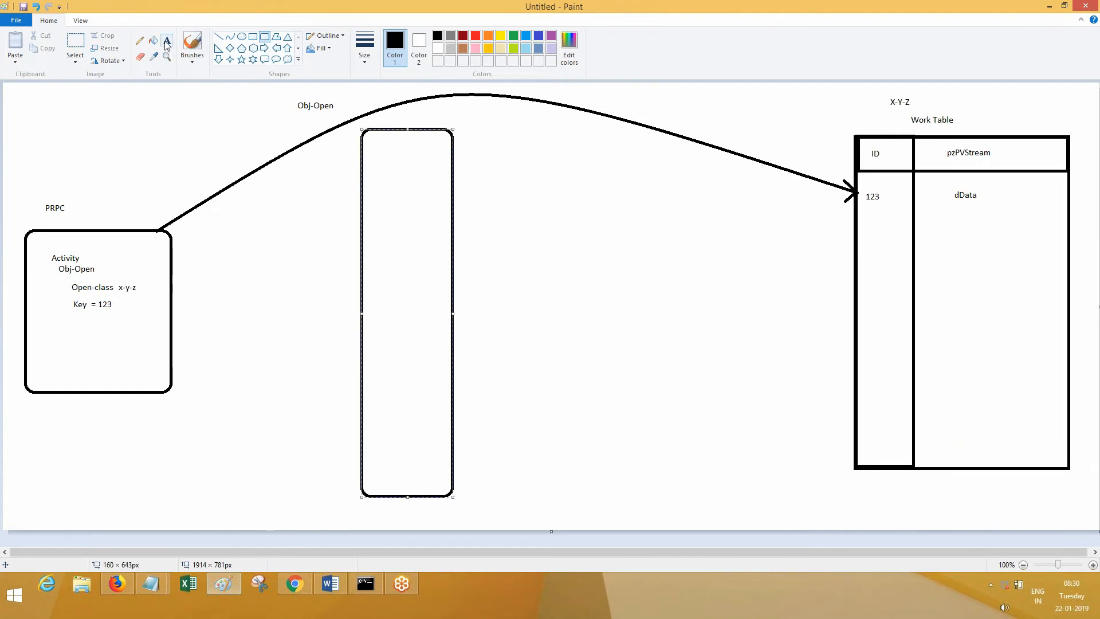
pyautogui.write('Clipboard')
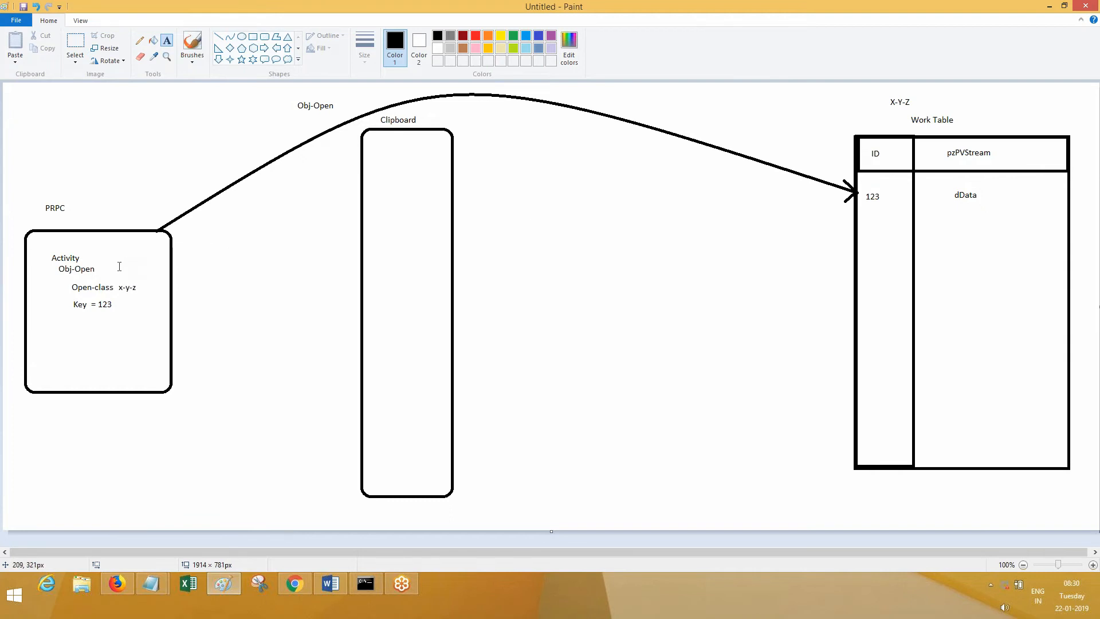
# Add steppage and Page1 labels beside Obj-Open in the activity box
pyautogui.write('oPage')
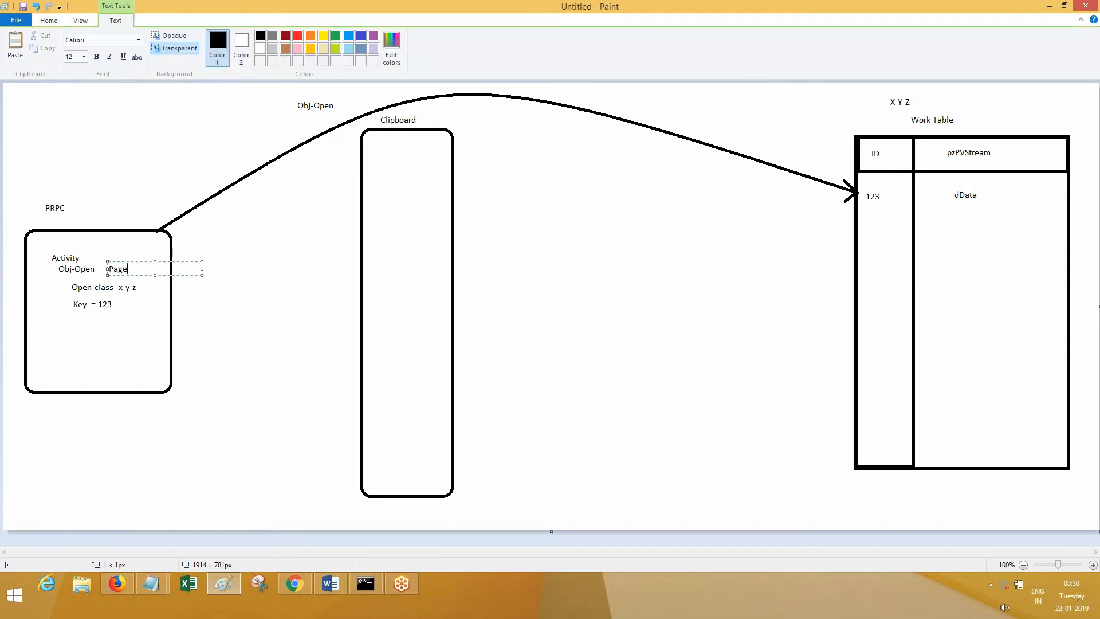
pyautogui.click(246, 300)
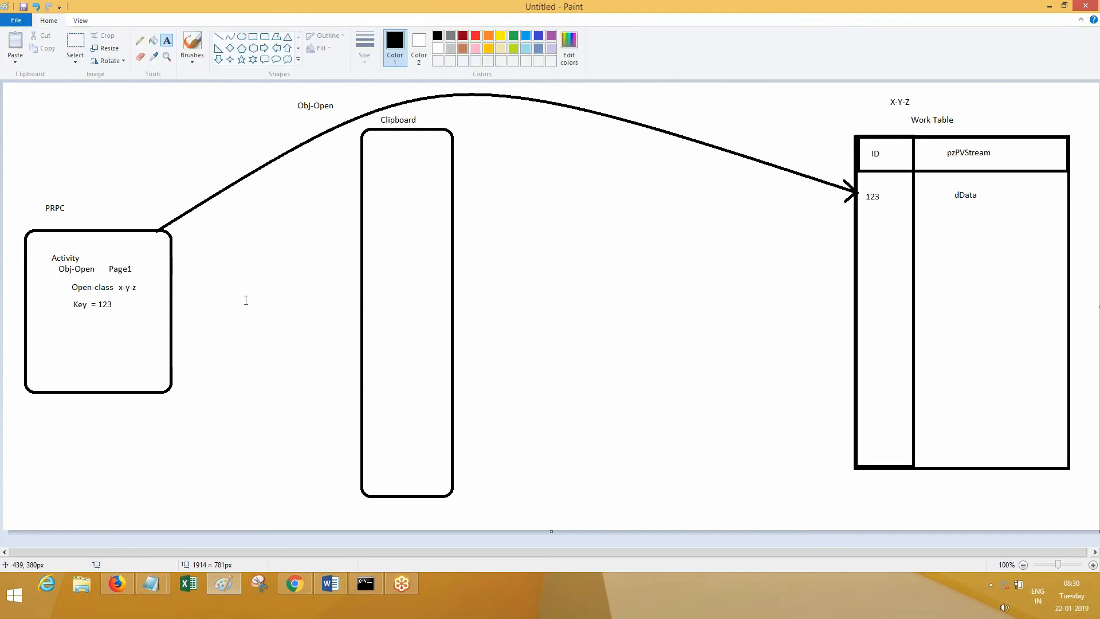
pyautogui.write('osteppage')
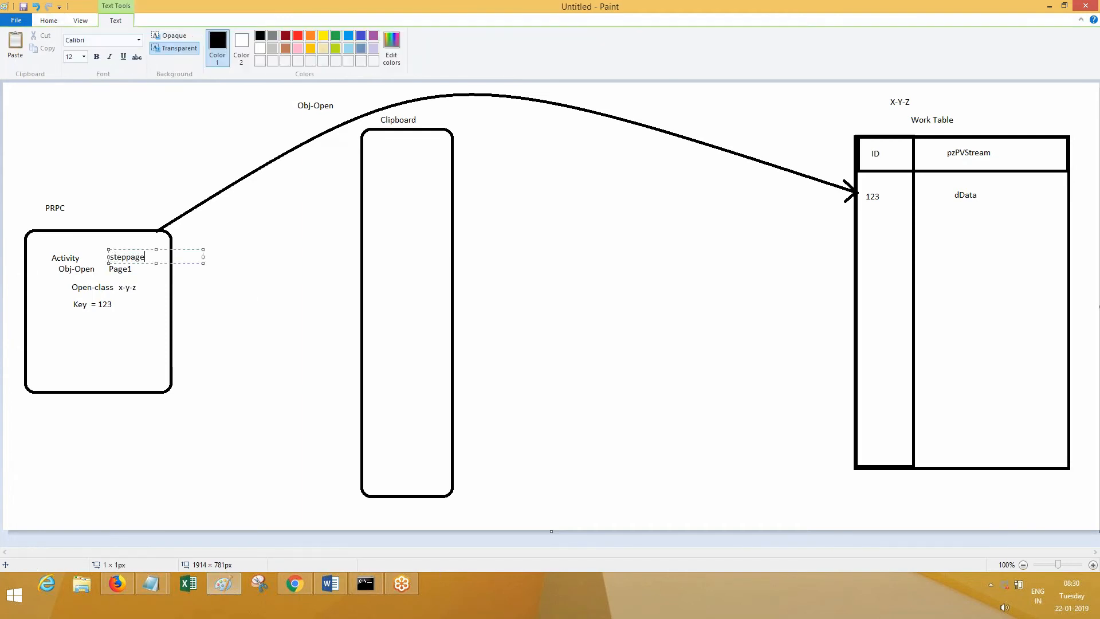
pyautogui.moveTo(370, 192)
pyautogui.write('Page1')
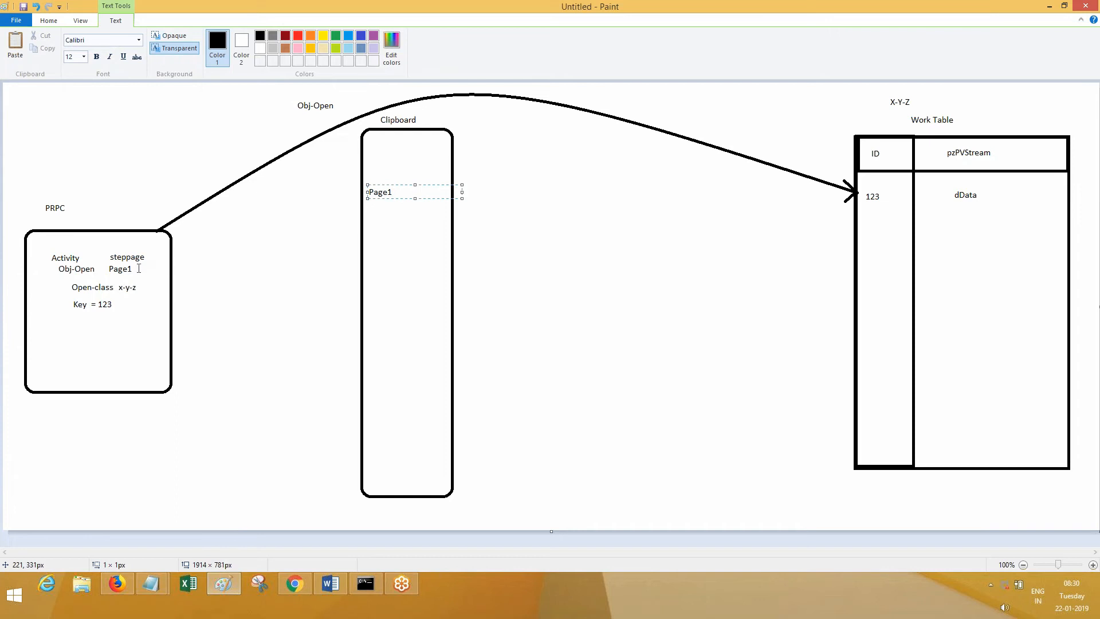
pyautogui.moveTo(420, 229)
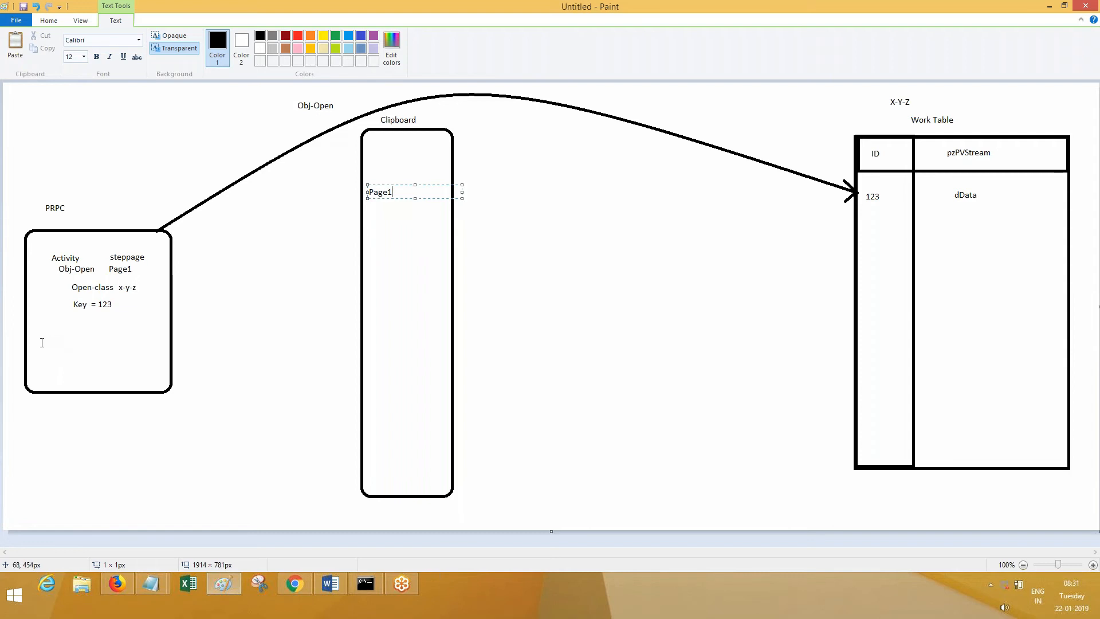
# List Page1 (x-y-z) with 123 beneath it inside the Clipboard box
pyautogui.click(35, 342)
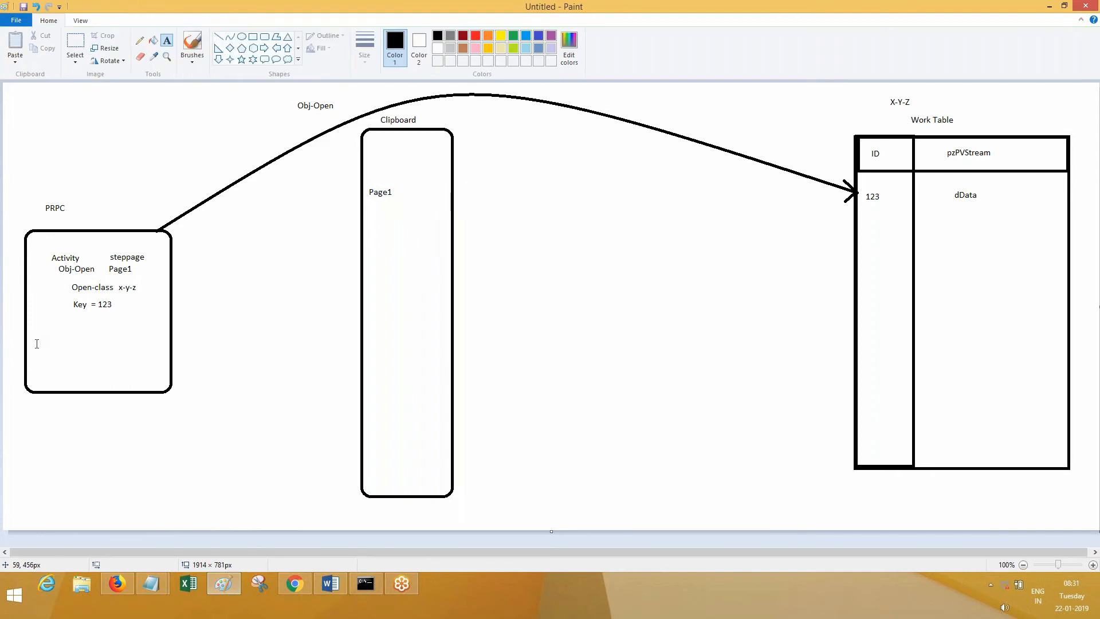
pyautogui.write('Page')
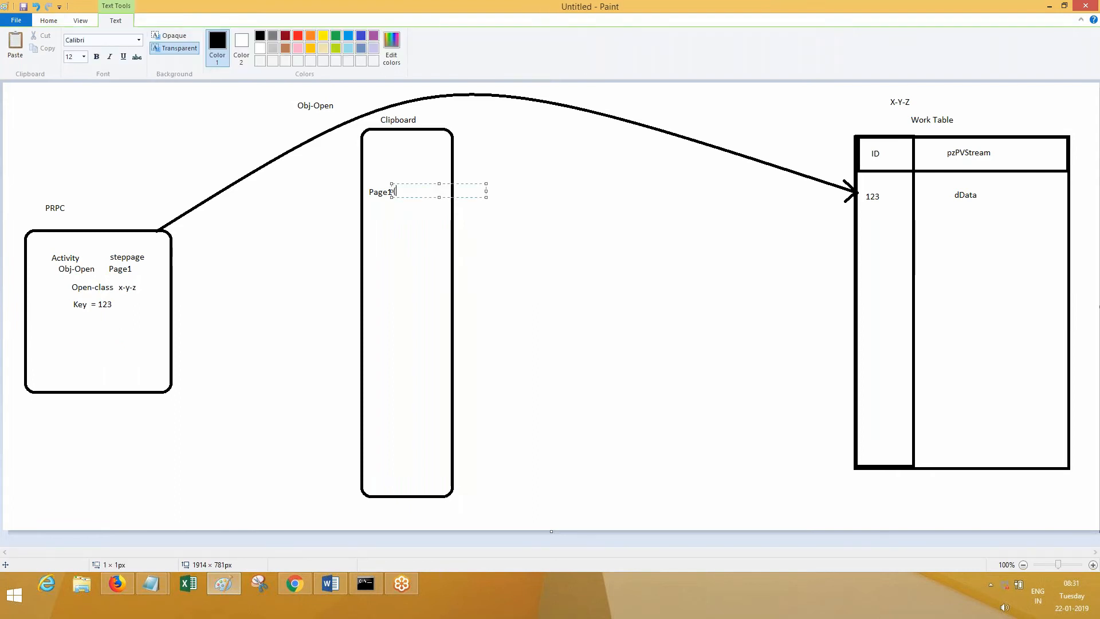
pyautogui.write('(x-y-z')
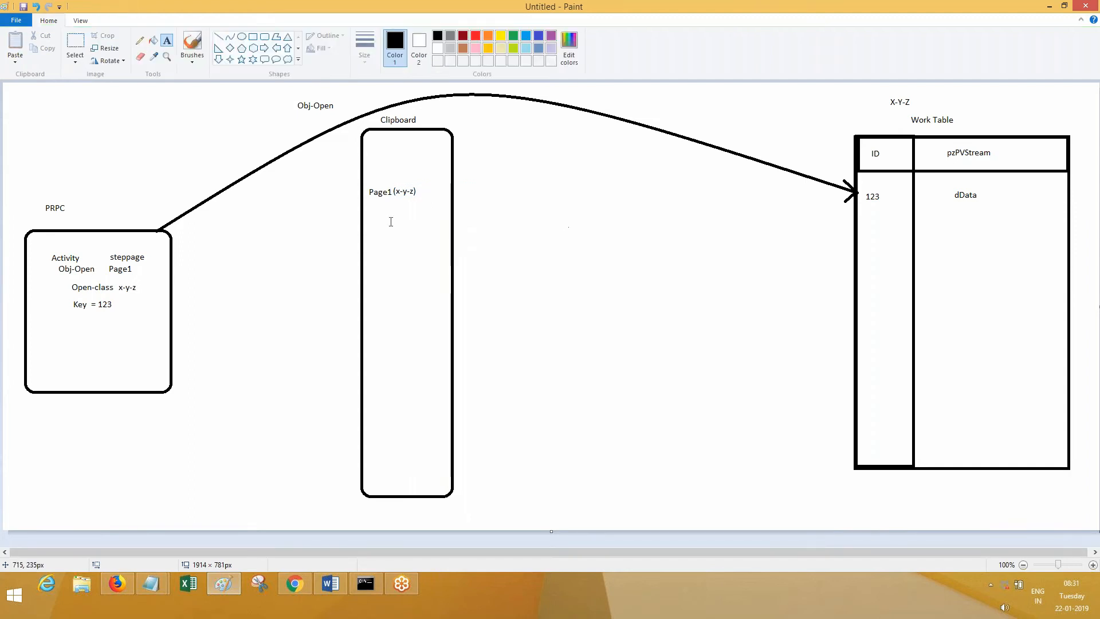
pyautogui.write('123')
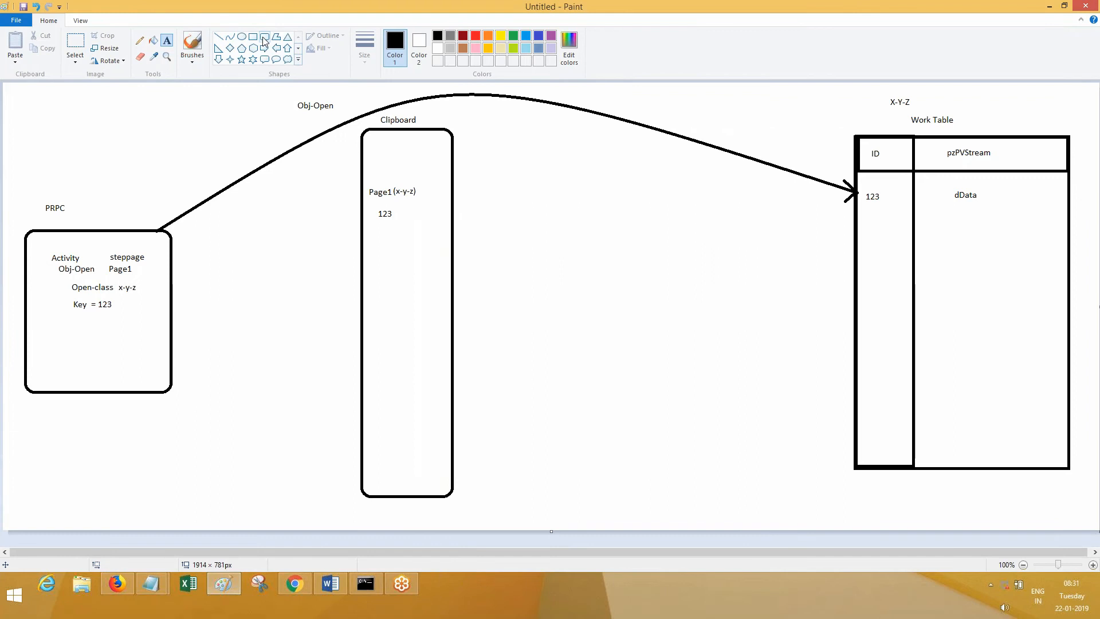
# Draw and redraw a tall box labelled Differ Queue between Clipboard and the Work Table
pyautogui.moveTo(621, 131); pyautogui.dragTo(733, 347)
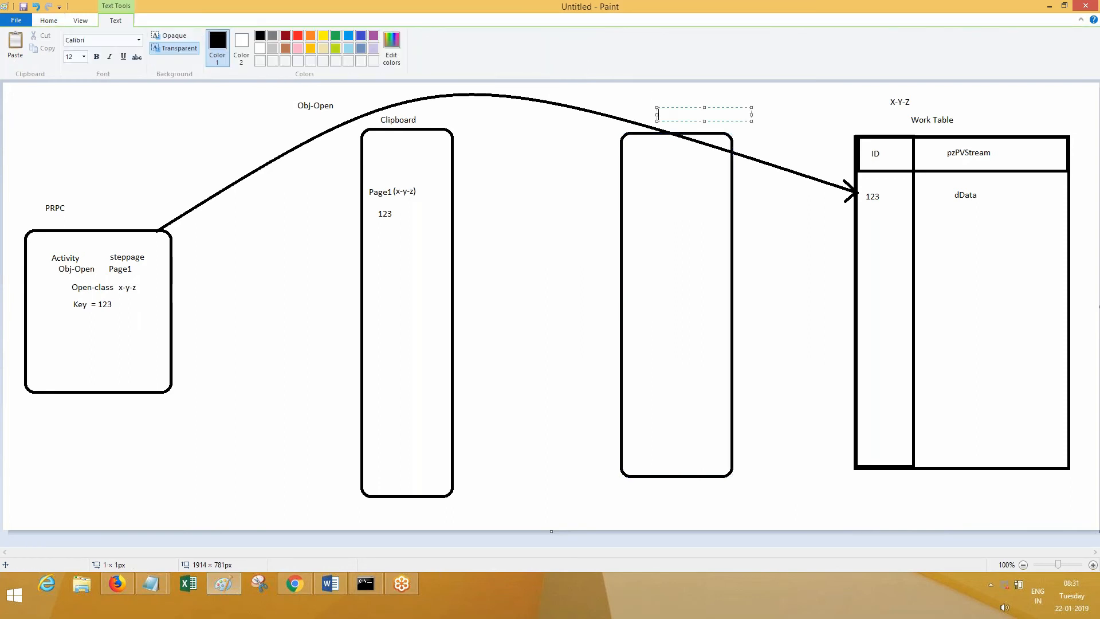
pyautogui.write('Differ Queu')
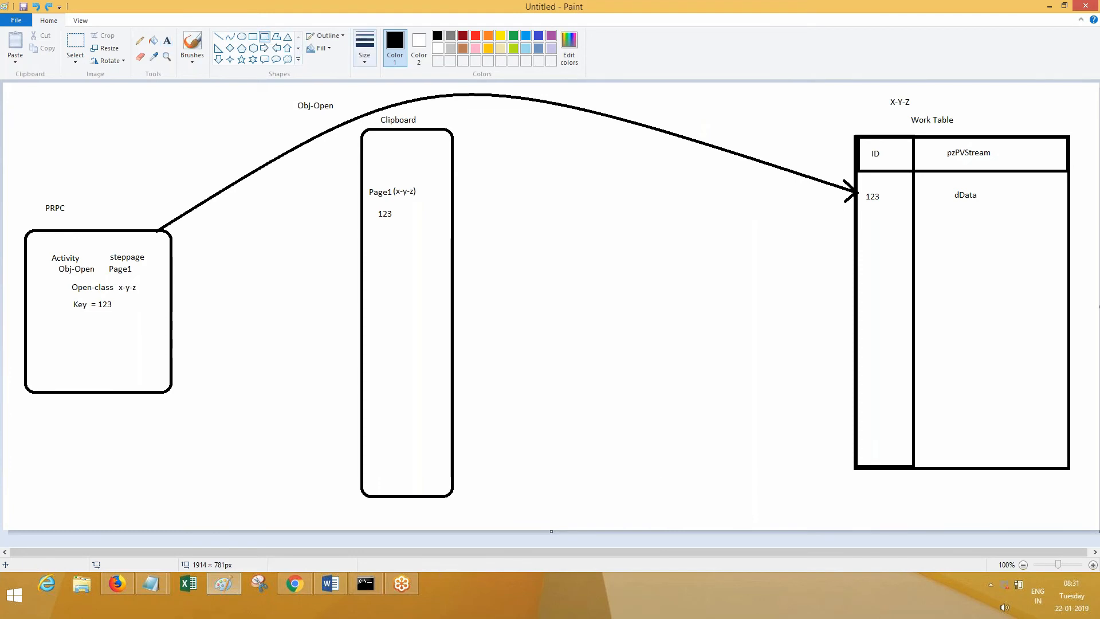
pyautogui.moveTo(639, 169); pyautogui.dragTo(716, 453)
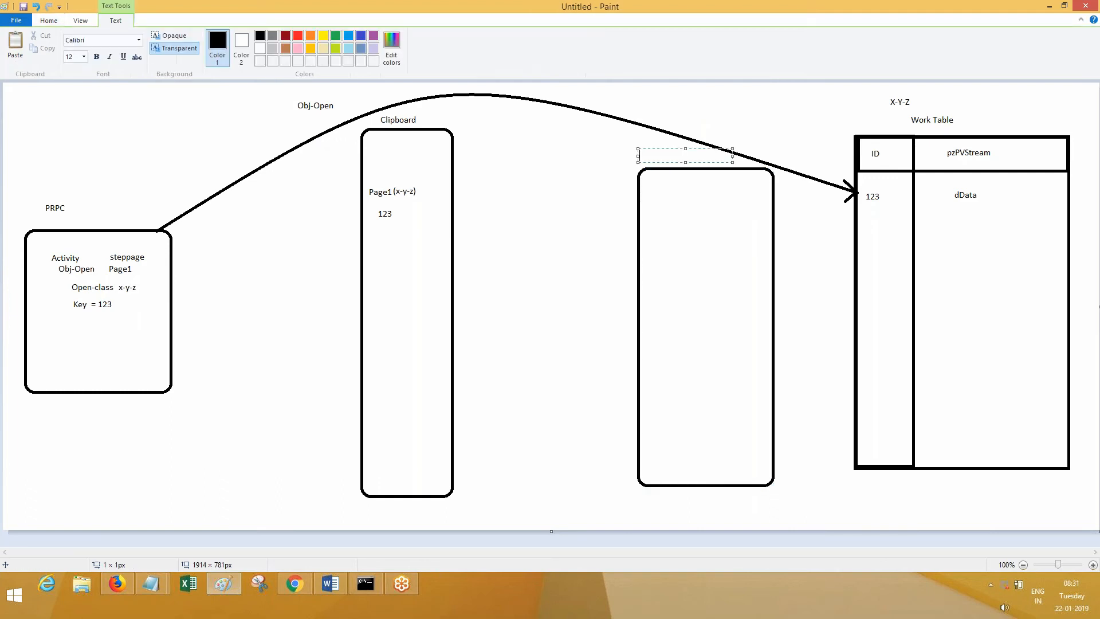
pyautogui.write('Differ Queue')
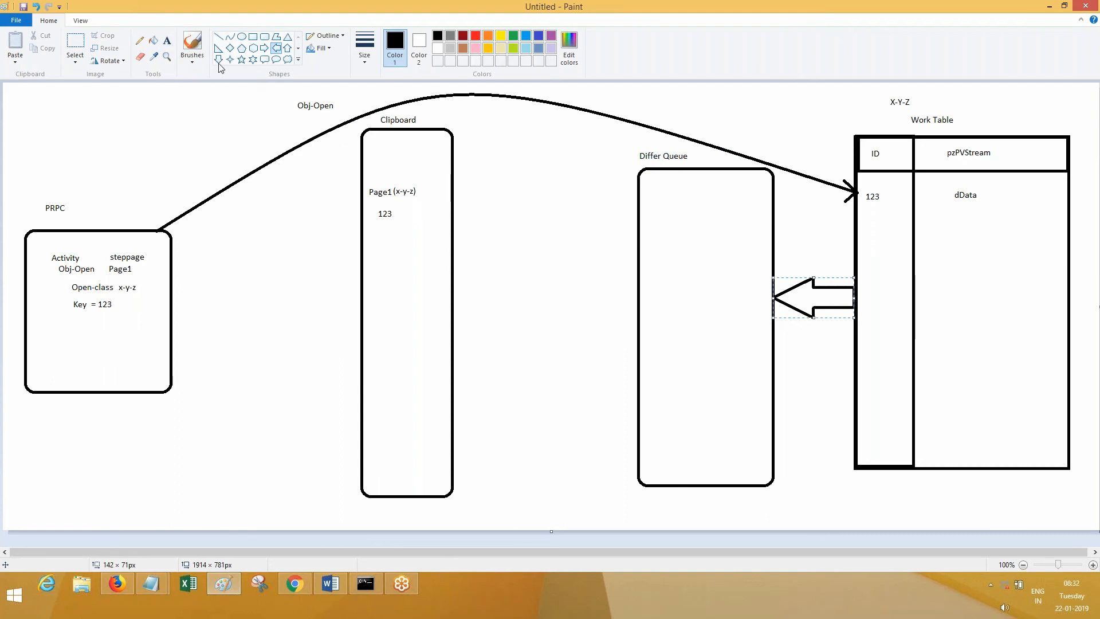
# Write '123 and Data' inside the Differ Queue box
pyautogui.click(705, 229)
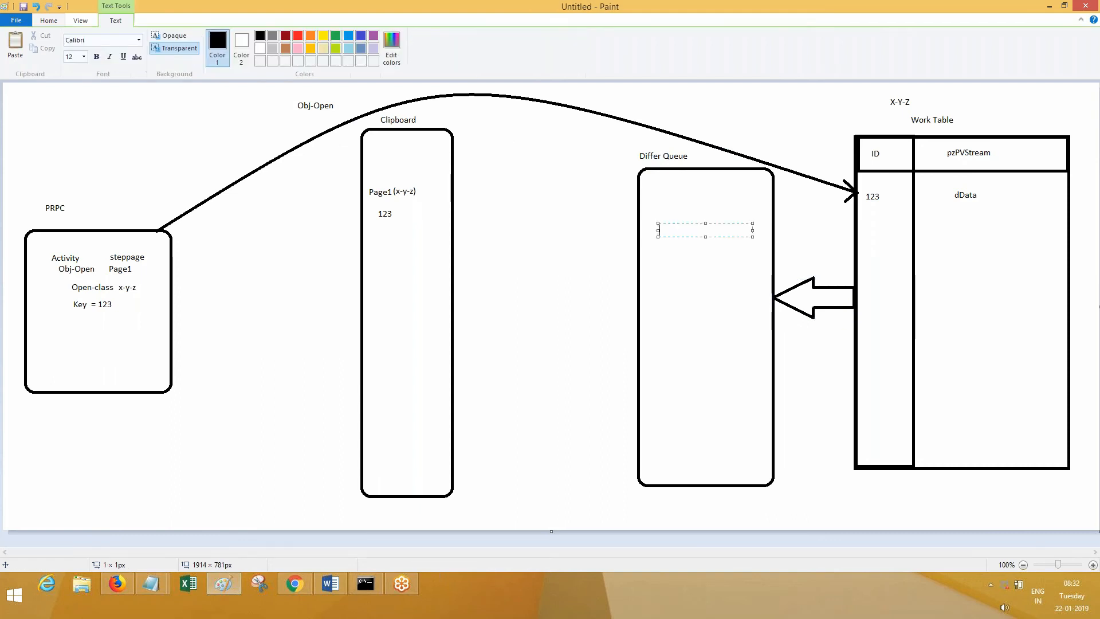
pyautogui.write('123 and Data')
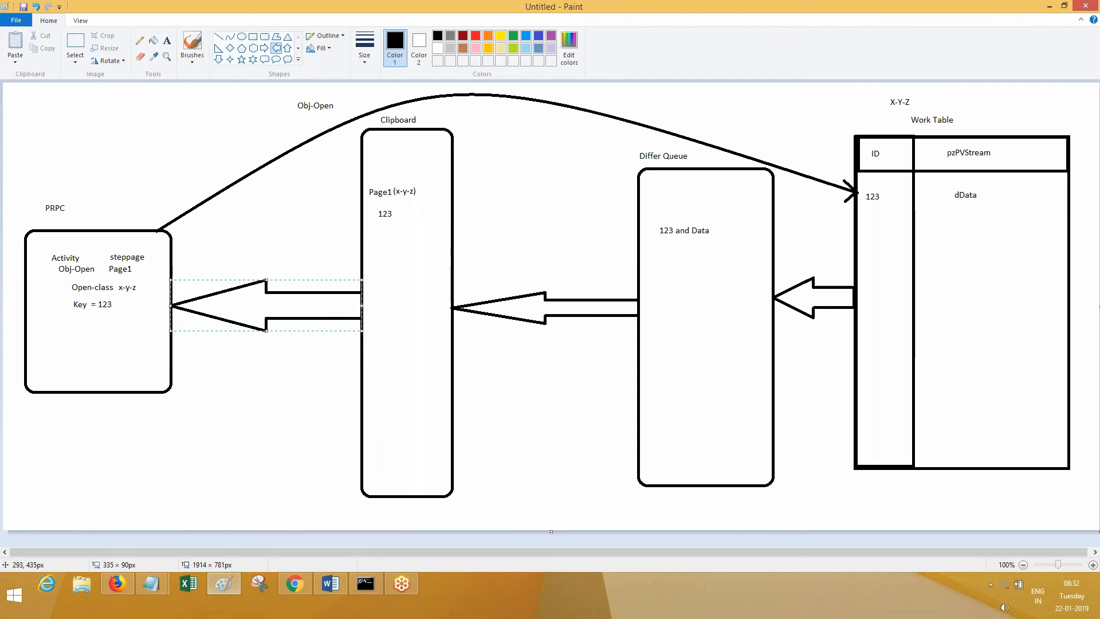
pyautogui.moveTo(197, 284)
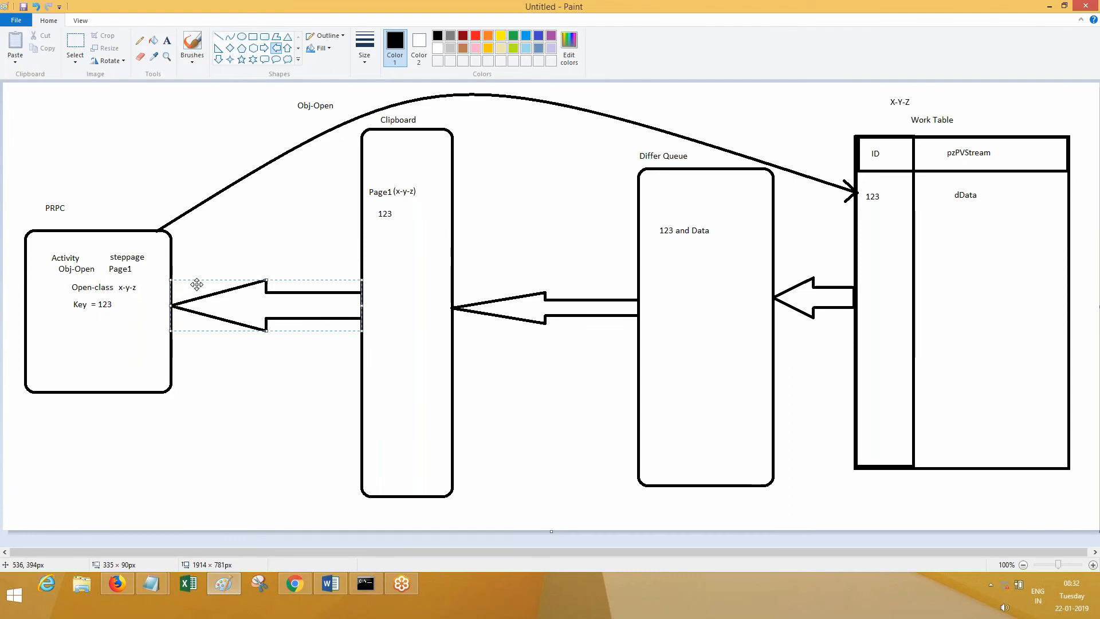
pyautogui.moveTo(102, 284)
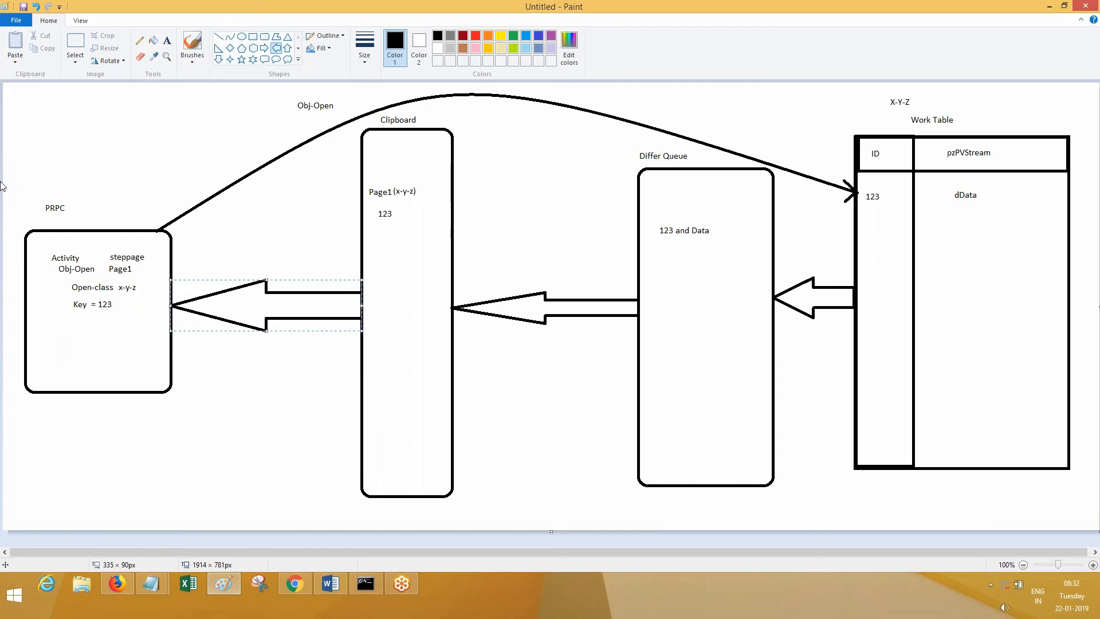
pyautogui.moveTo(926, 301)
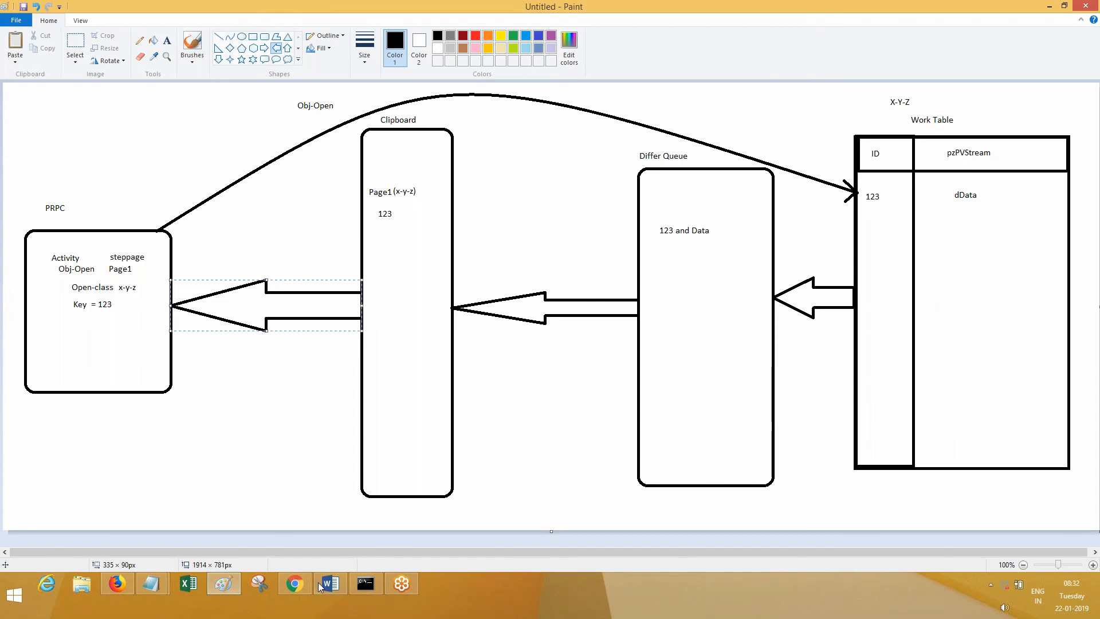
# In the Word notes, write that when Obj Open is performed data will get fetched
pyautogui.click(329, 584)
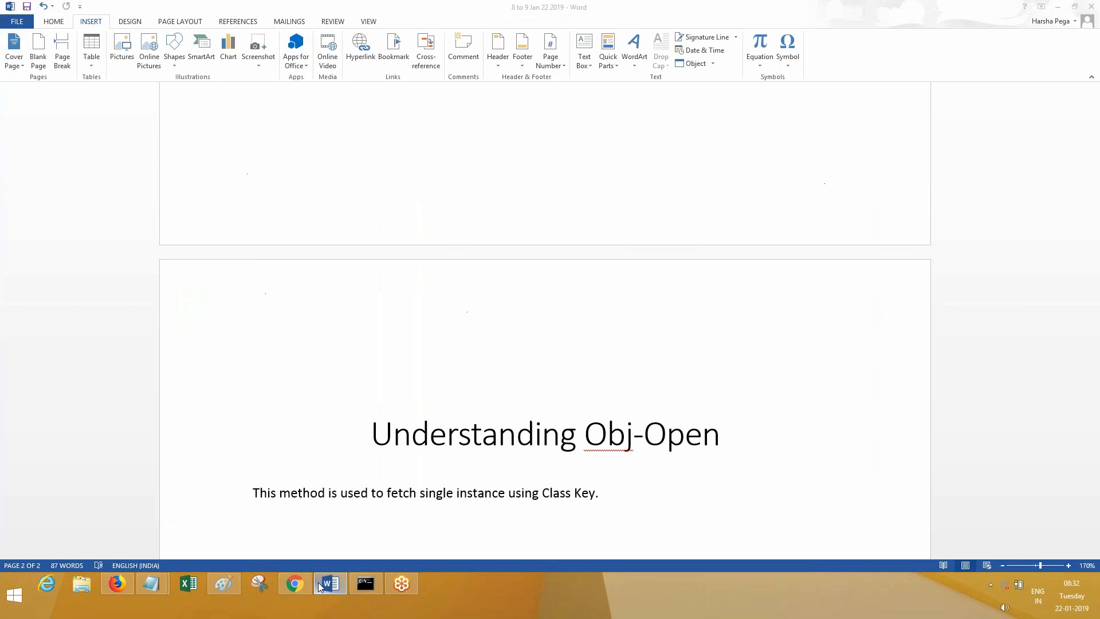
pyautogui.write('Wh')
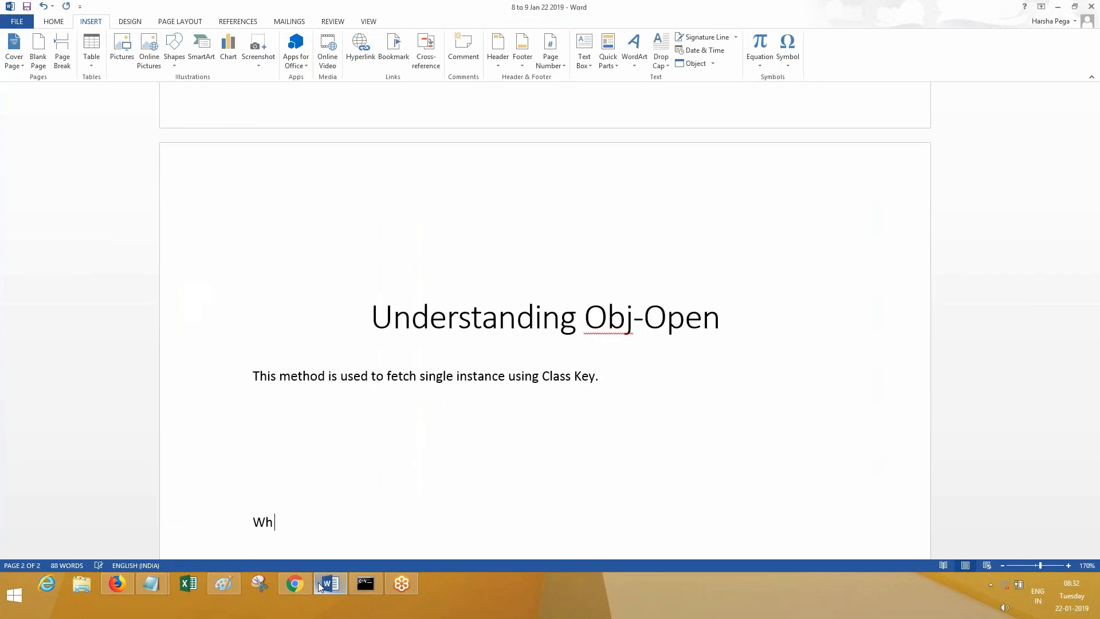
pyautogui.write('en')
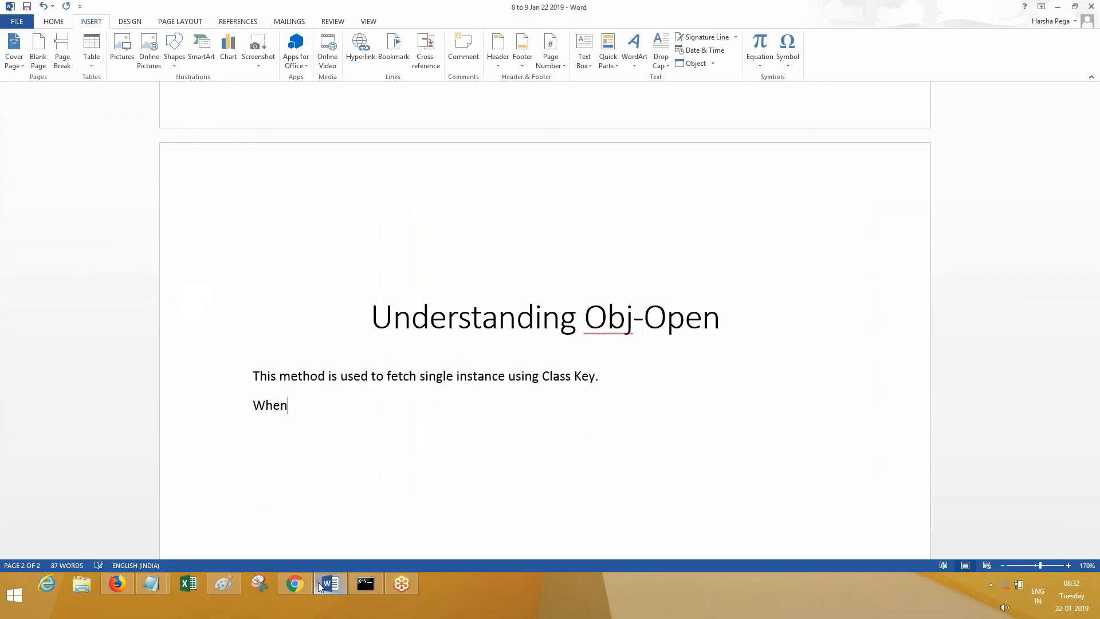
pyautogui.write('Obj Open is')
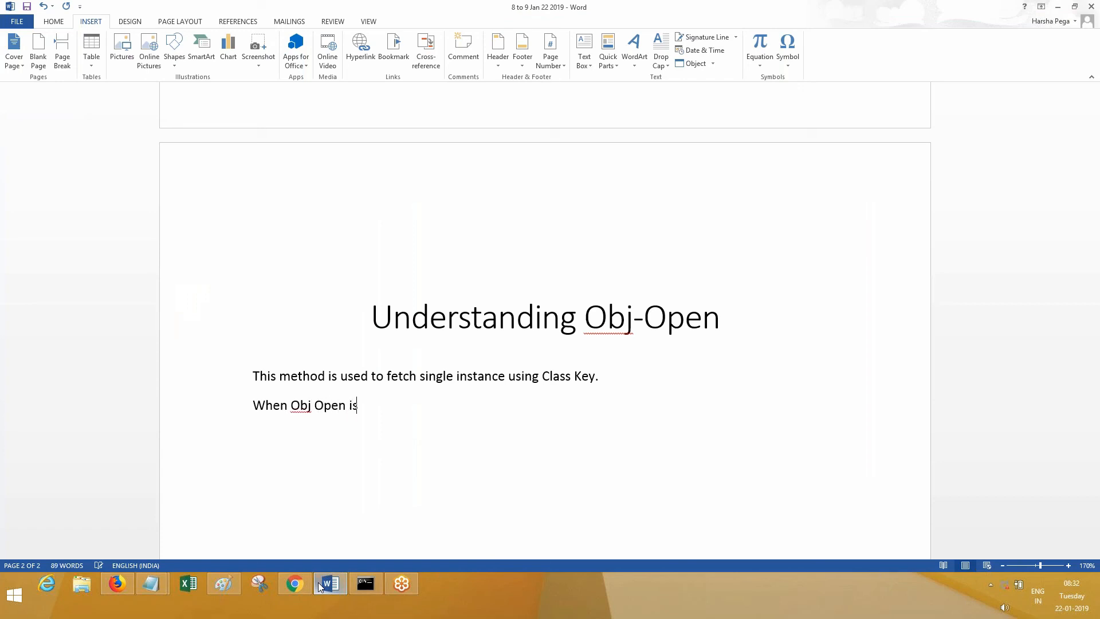
pyautogui.write('performed')
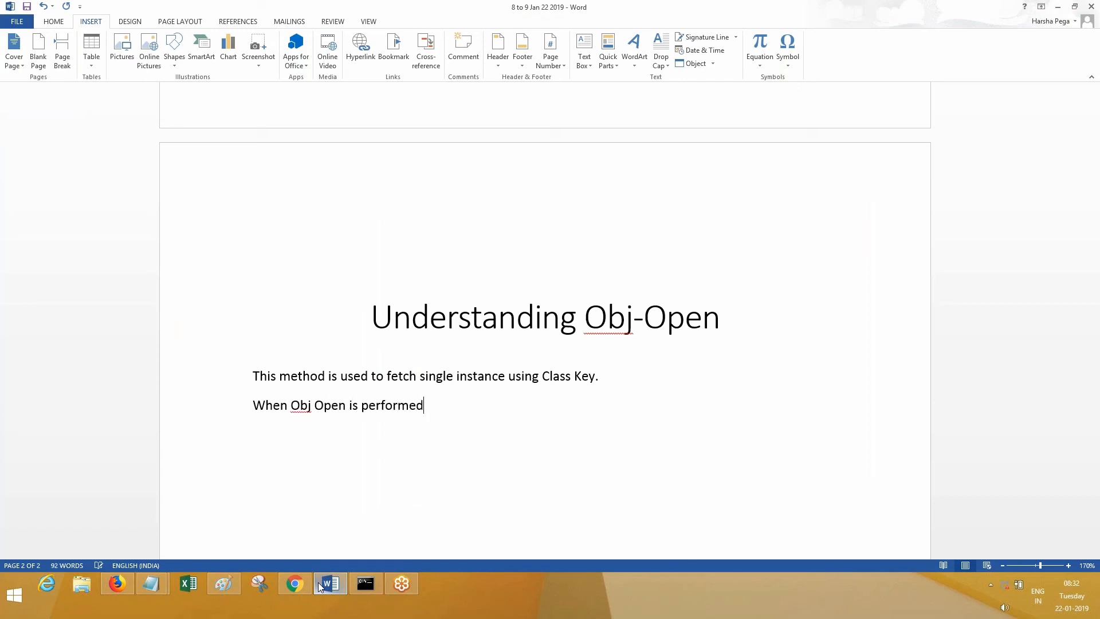
pyautogui.write('data will get fetched to')
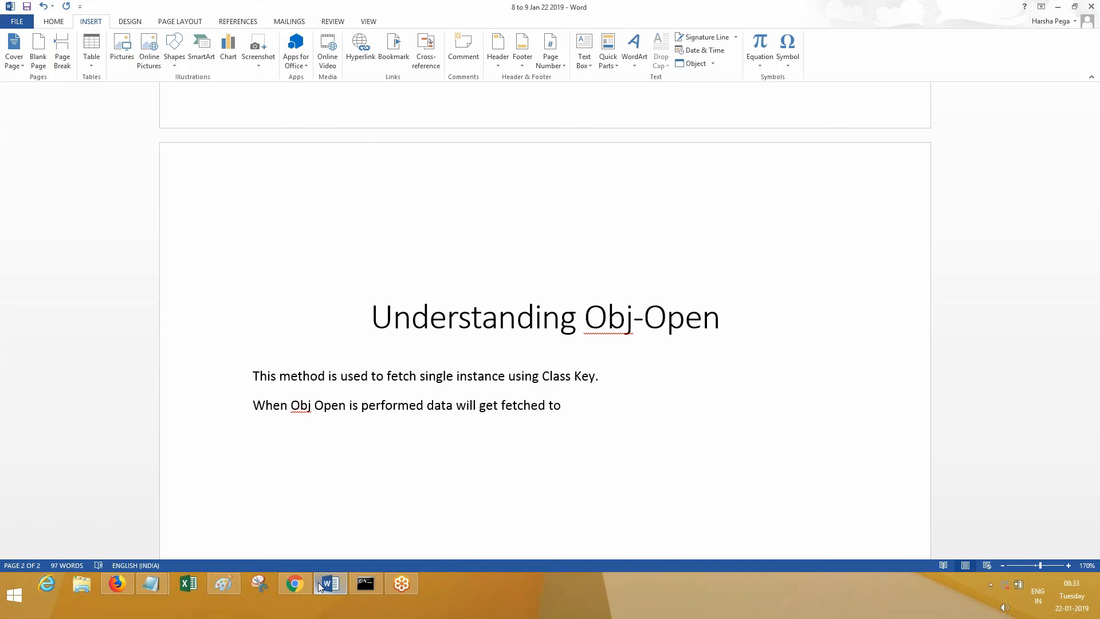
pyautogui.press('Backspace')
pyautogui.write(' from')
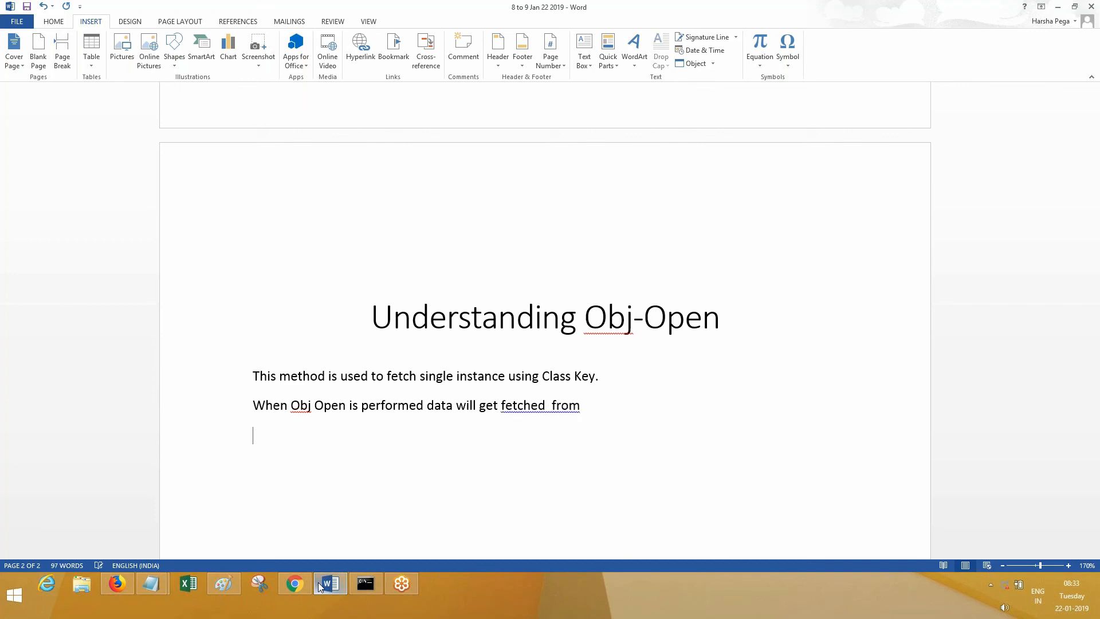
# Add the fetch path line 'Table → Differ Queue → Clipboard → UI or some where.'
pyautogui.write('Table --')
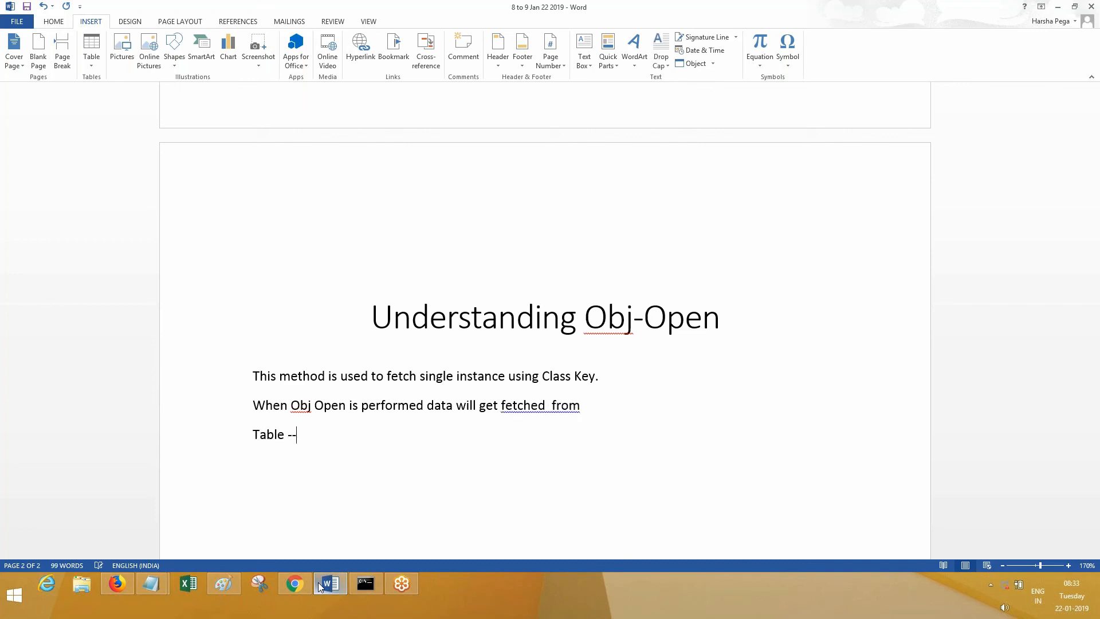
pyautogui.write('→ Differ Que')
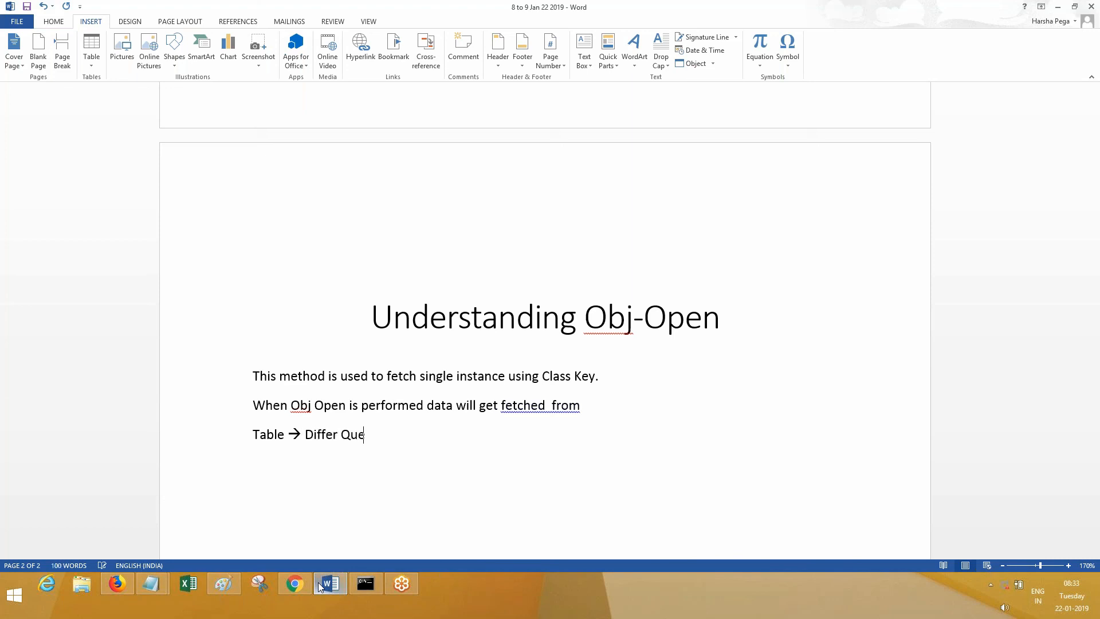
pyautogui.write('ue→ C')
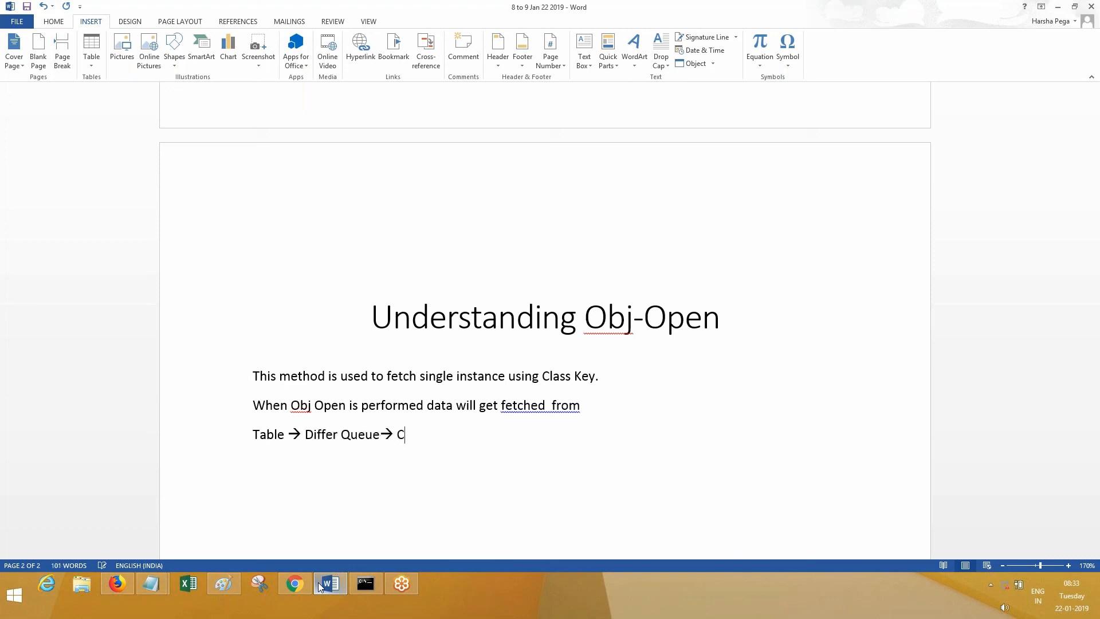
pyautogui.write('lipboard -')
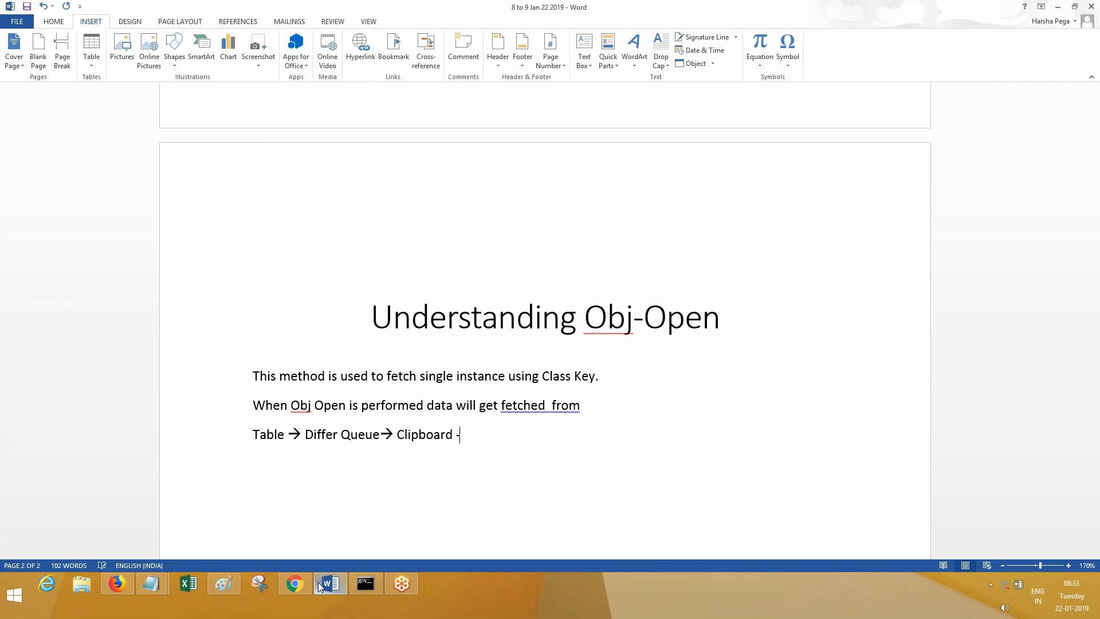
pyautogui.write('→')
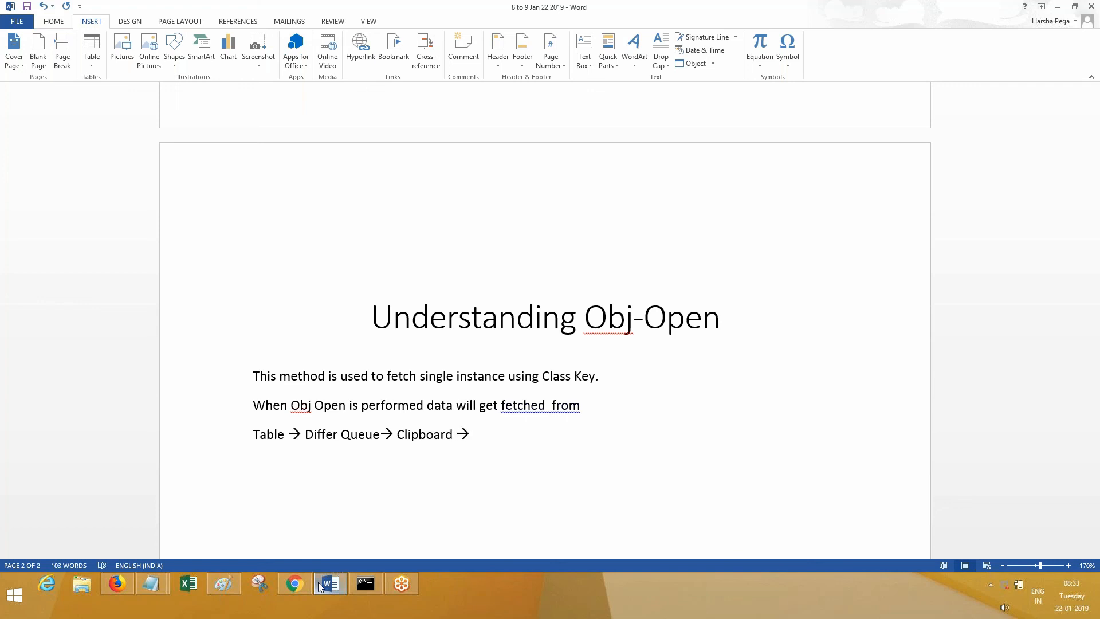
pyautogui.write('UI or')
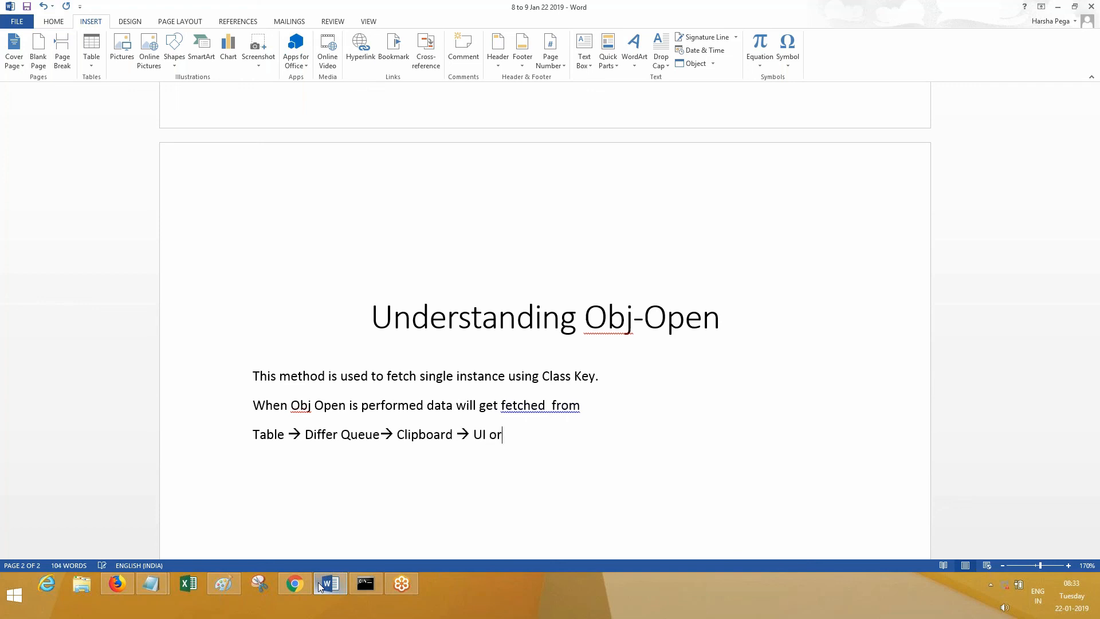
pyautogui.write('some where.')
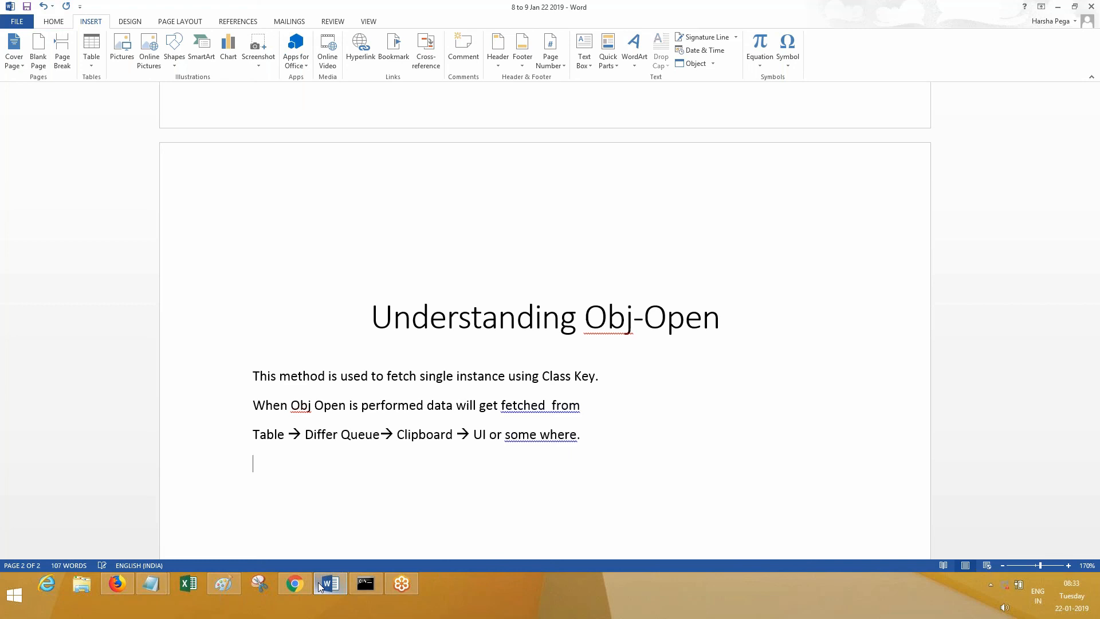